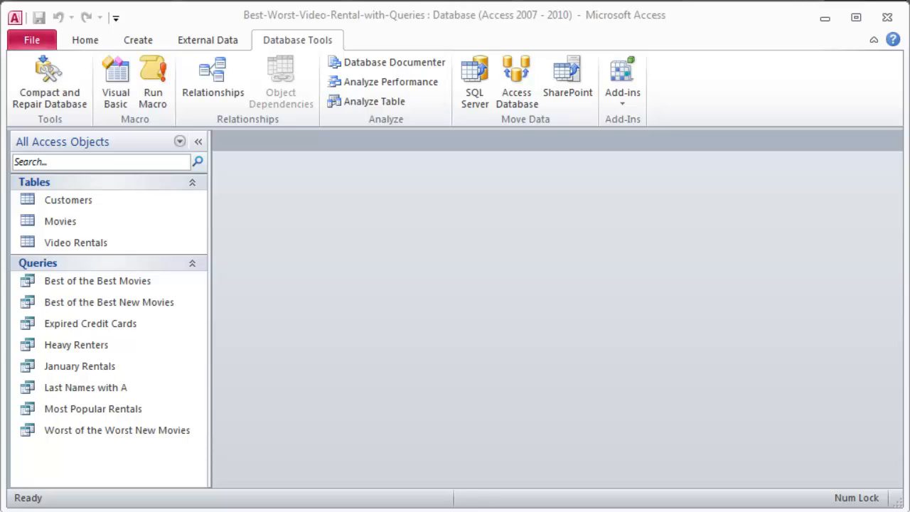
{"action": "mouse_move", "coordinate": [288, 186]}
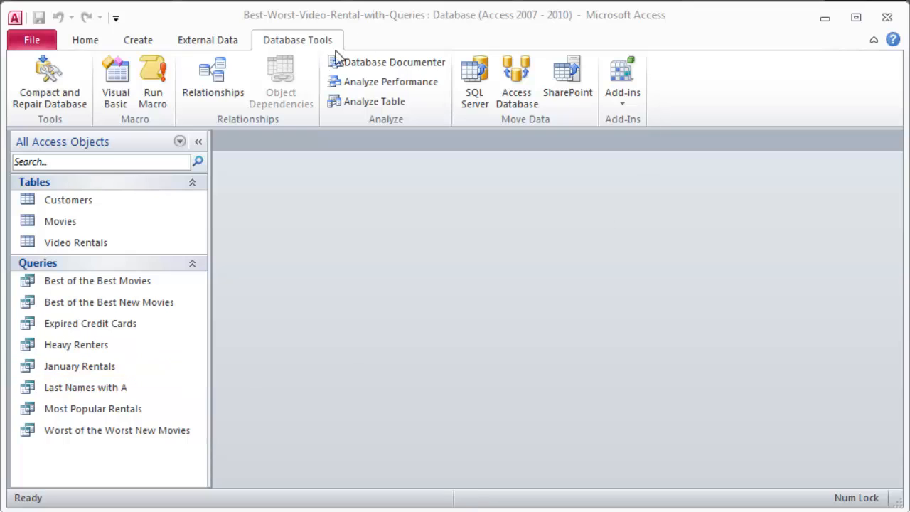
{"action": "mouse_move", "coordinate": [504, 240]}
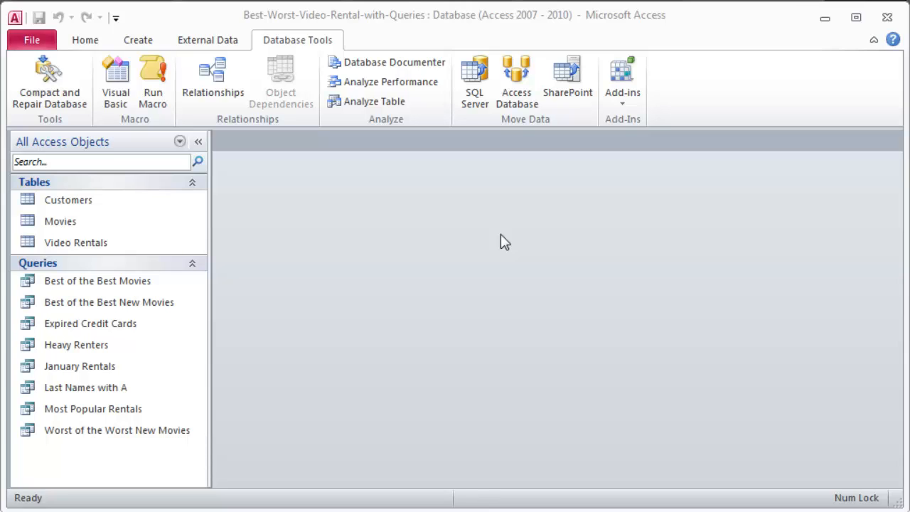
{"action": "mouse_move", "coordinate": [297, 286]}
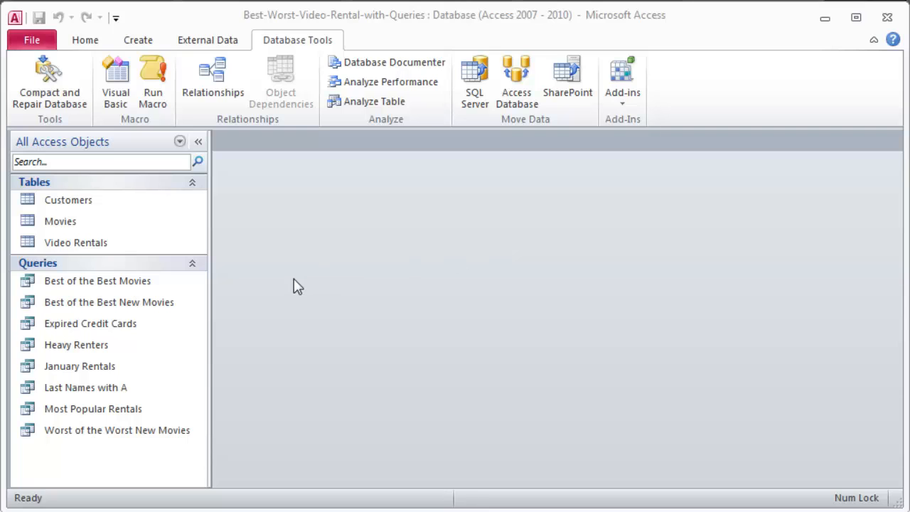
- Review the Relationships diagram linking Customers (Customer_ID key) to the Video Rentals table
{"action": "left_click", "coordinate": [93, 410]}
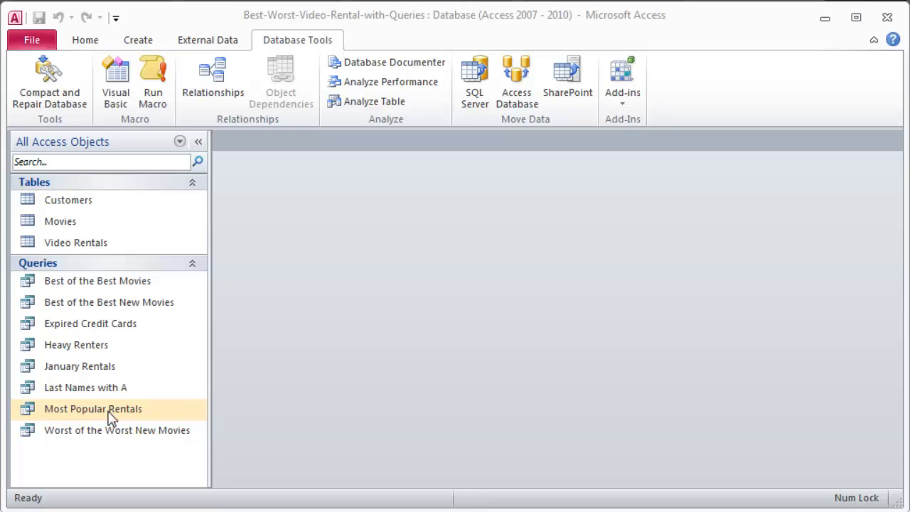
{"action": "mouse_move", "coordinate": [88, 413]}
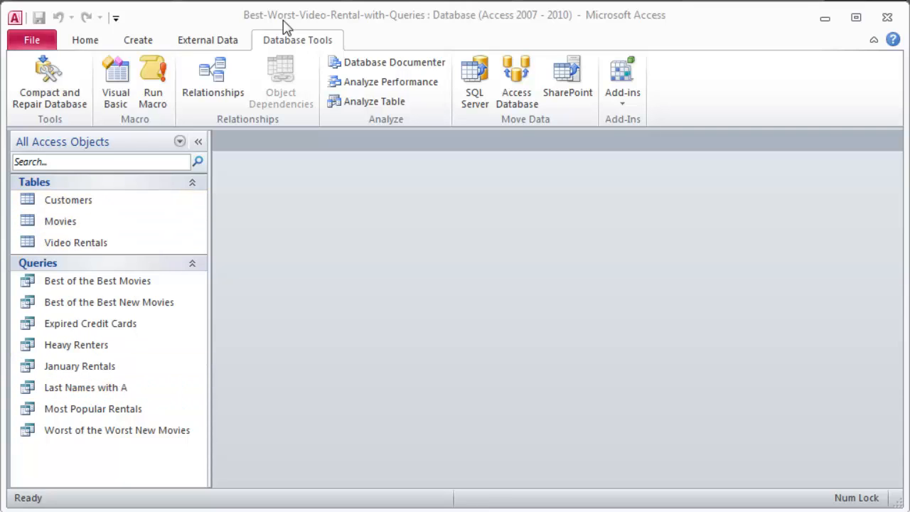
{"action": "left_click", "coordinate": [211, 78]}
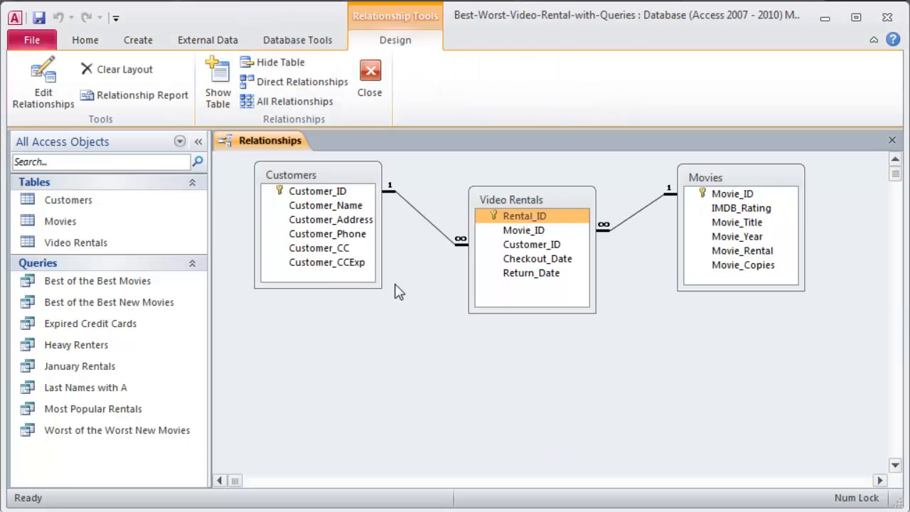
{"action": "left_click", "coordinate": [317, 191]}
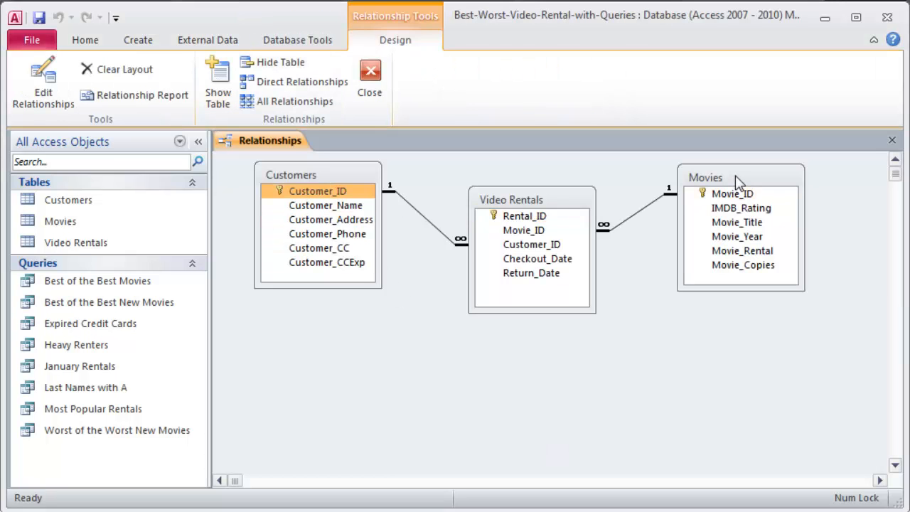
{"action": "left_click", "coordinate": [511, 199]}
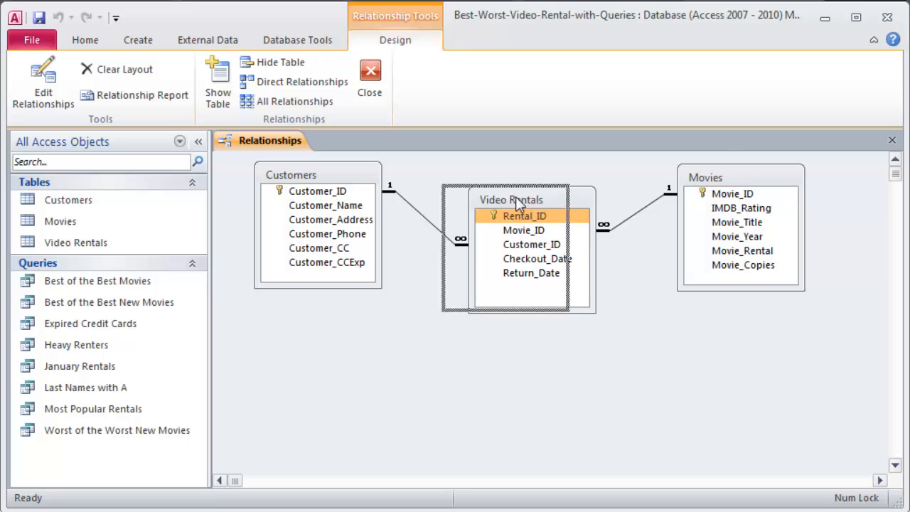
{"action": "left_click_drag", "start_coordinate": [511, 199], "coordinate": [506, 194]}
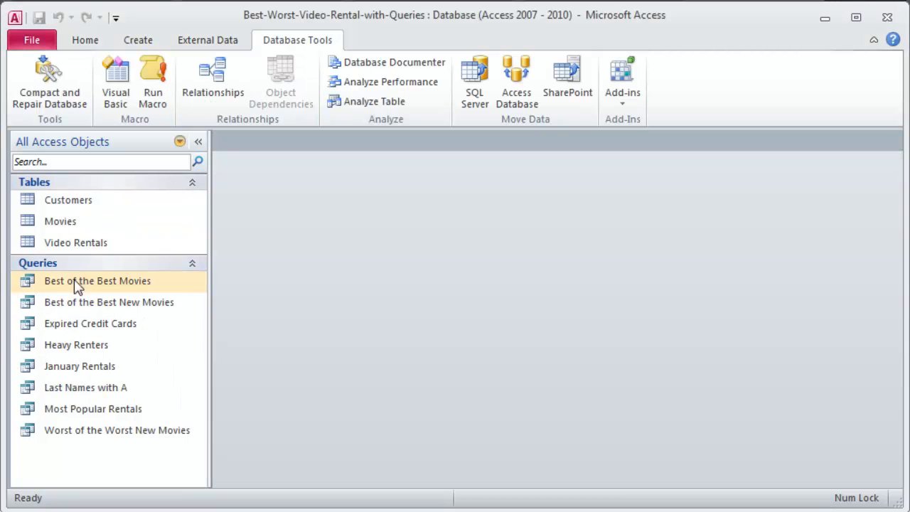
{"action": "mouse_move", "coordinate": [74, 285]}
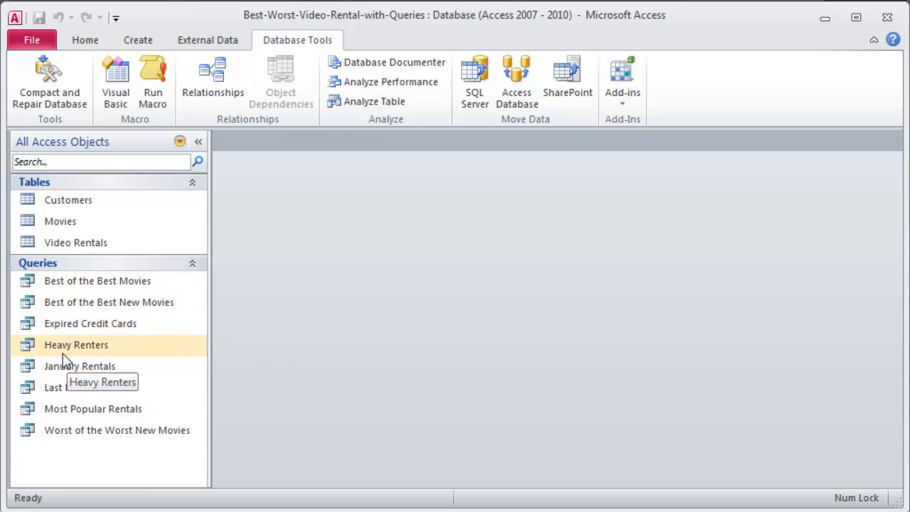
- Run the Best of the Best Movies, Expired Credit Cards and Heavy Renters queries, then close their results
{"action": "double_click", "coordinate": [96, 280]}
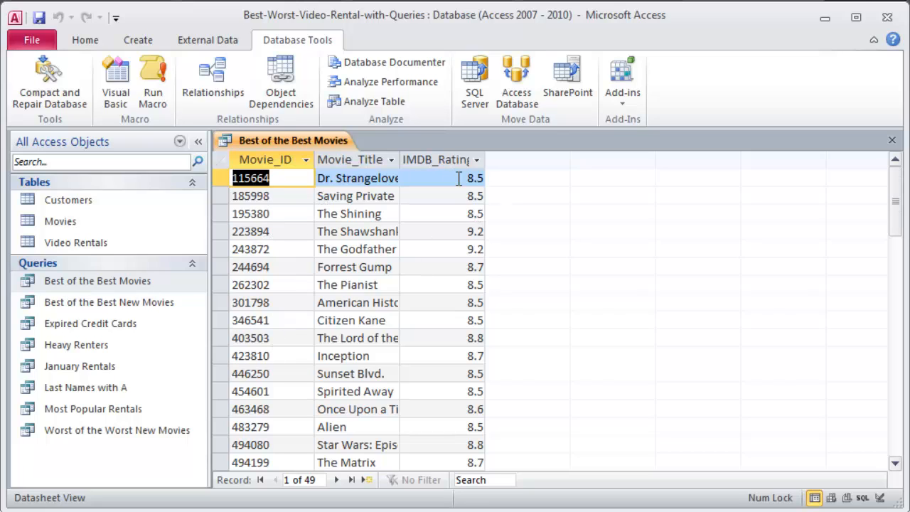
{"action": "mouse_move", "coordinate": [60, 427]}
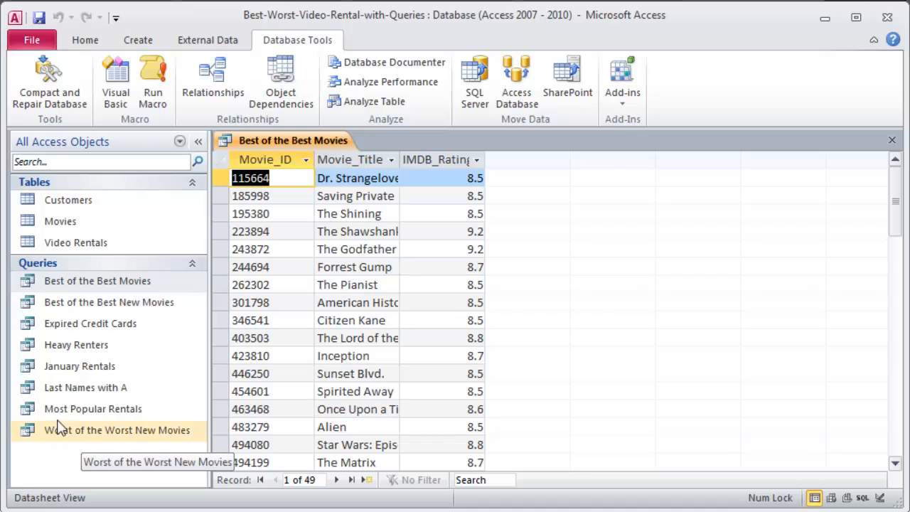
{"action": "mouse_move", "coordinate": [92, 458]}
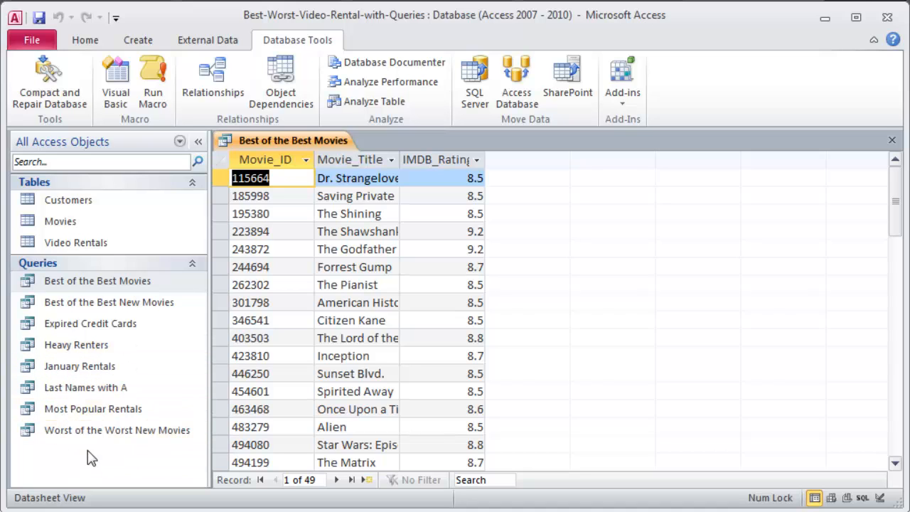
{"action": "double_click", "coordinate": [91, 323]}
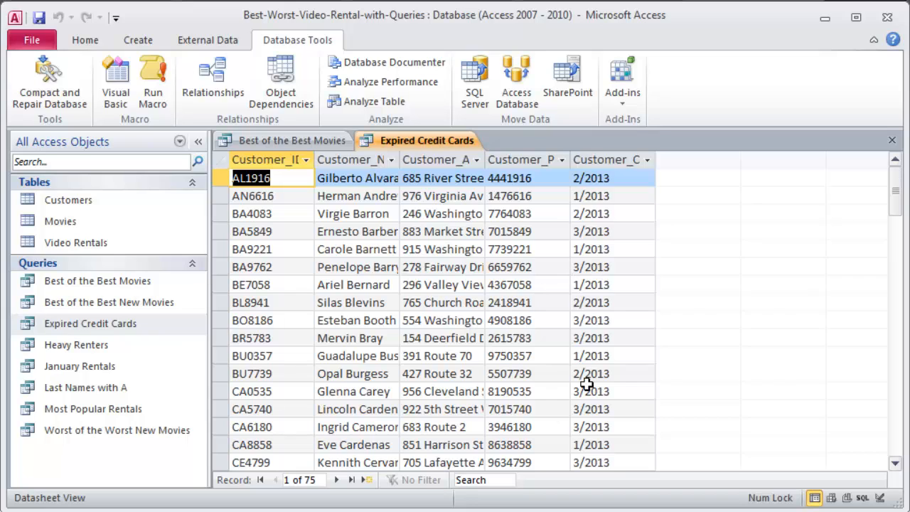
{"action": "mouse_move", "coordinate": [27, 262]}
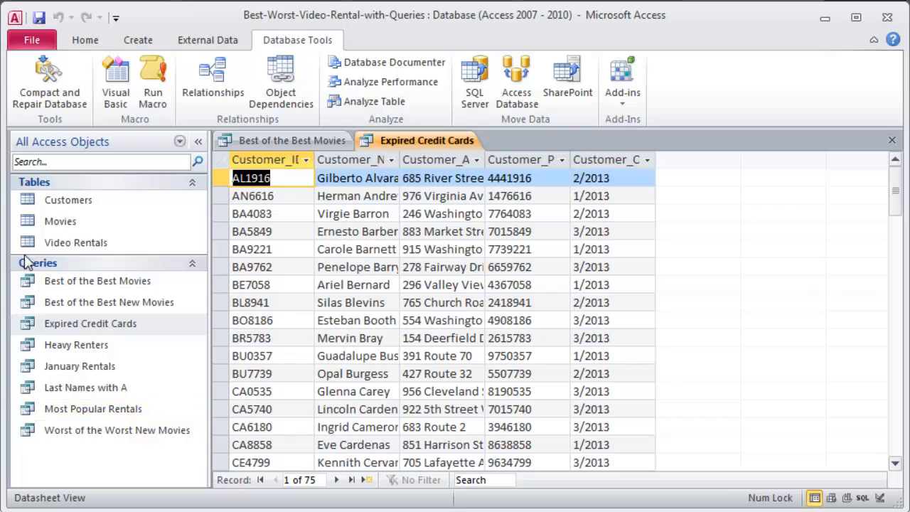
{"action": "double_click", "coordinate": [77, 346]}
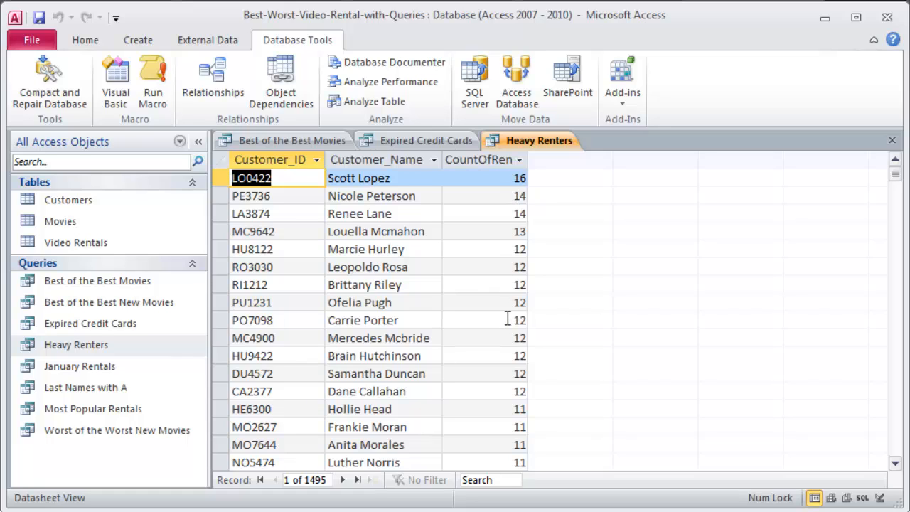
{"action": "mouse_move", "coordinate": [501, 311]}
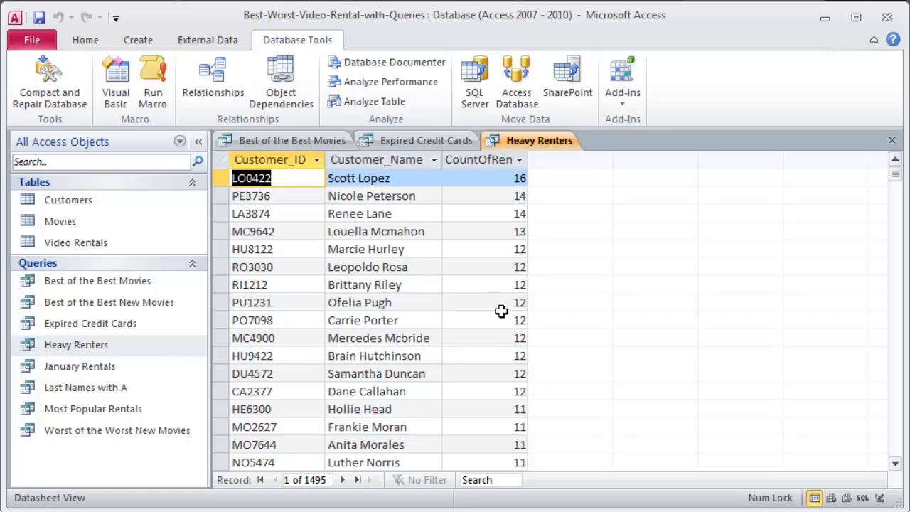
{"action": "left_click", "coordinate": [893, 142]}
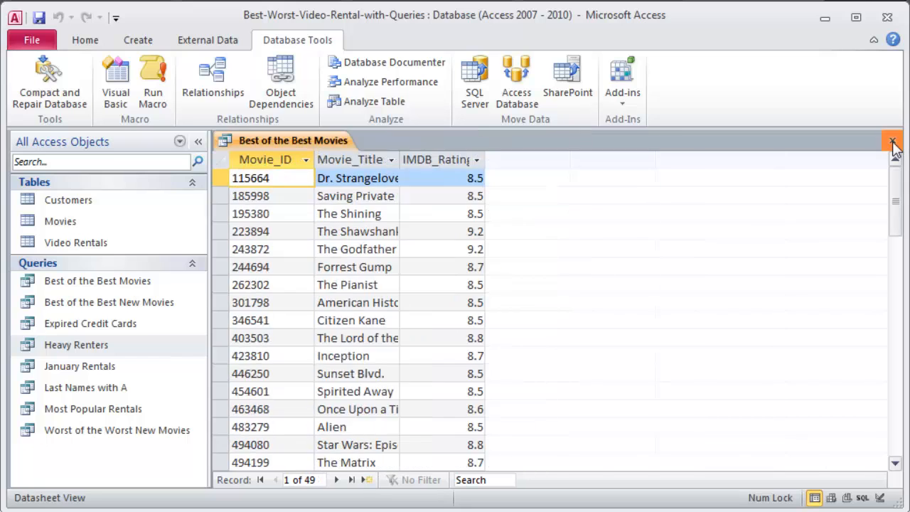
{"action": "left_click", "coordinate": [894, 143]}
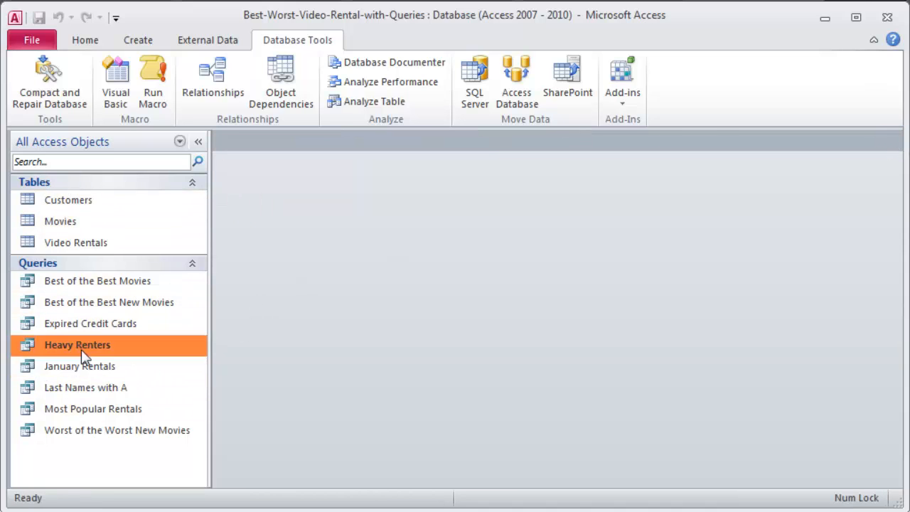
{"action": "mouse_move", "coordinate": [77, 346]}
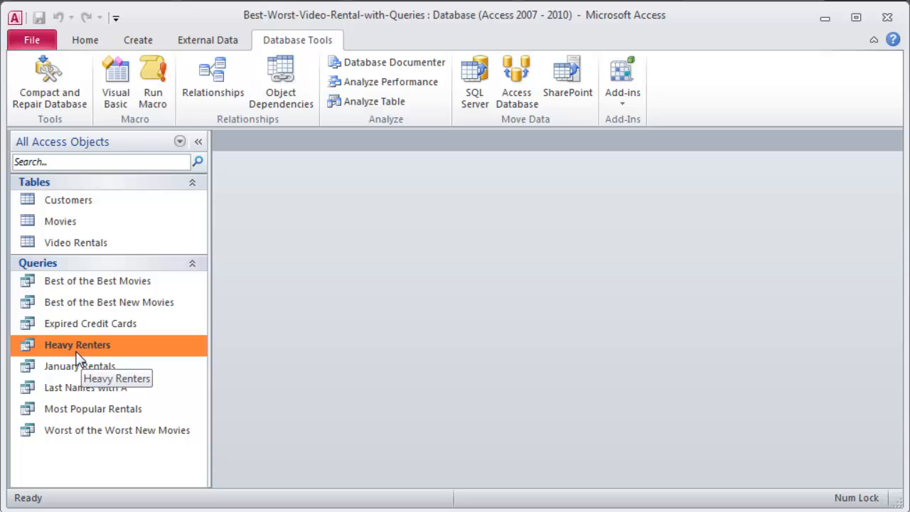
- Show the Create commands and select the Customers table as the form source
{"action": "left_click", "coordinate": [136, 40]}
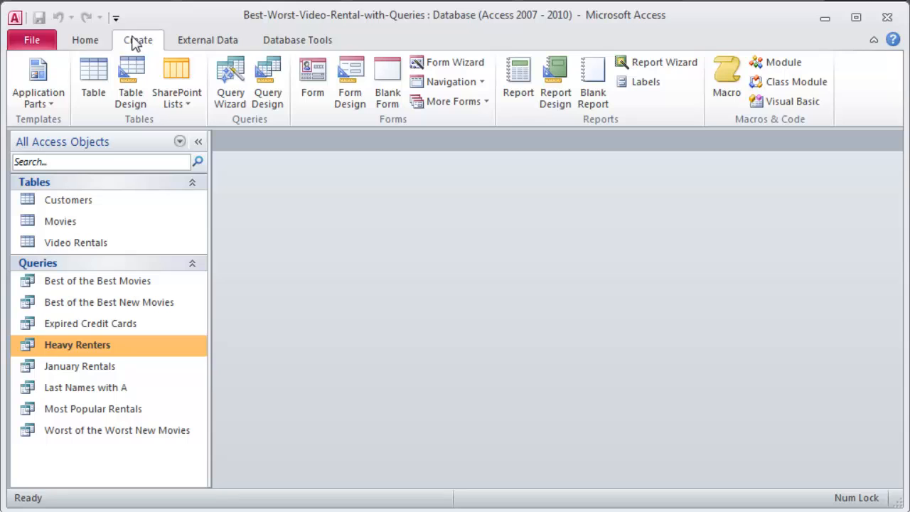
{"action": "mouse_move", "coordinate": [832, 120]}
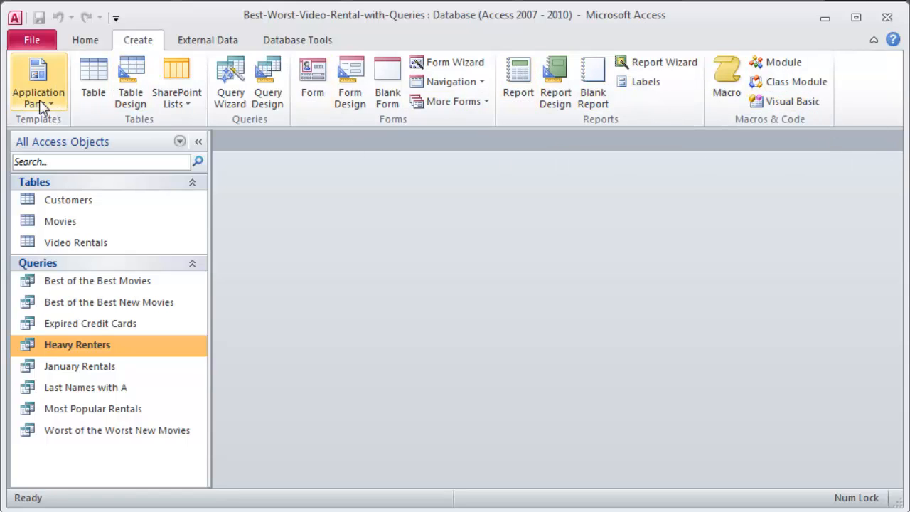
{"action": "mouse_move", "coordinate": [268, 78]}
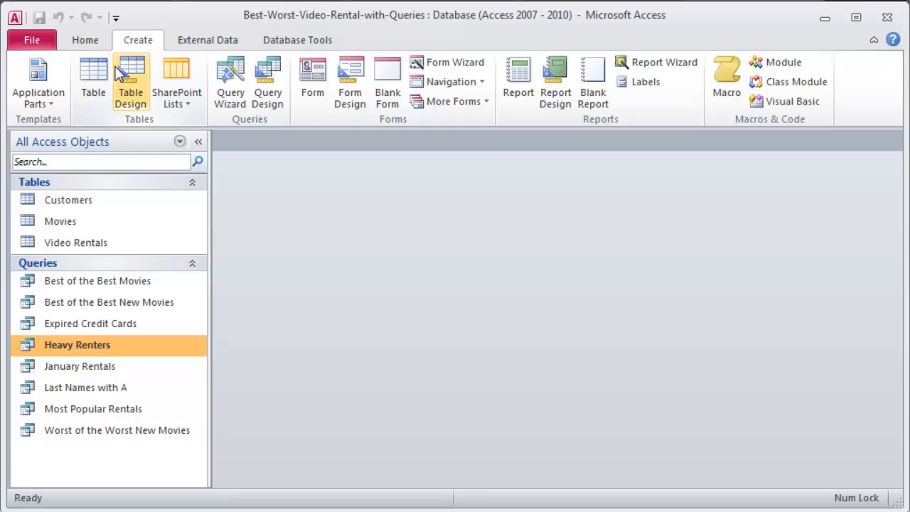
{"action": "mouse_move", "coordinate": [93, 81]}
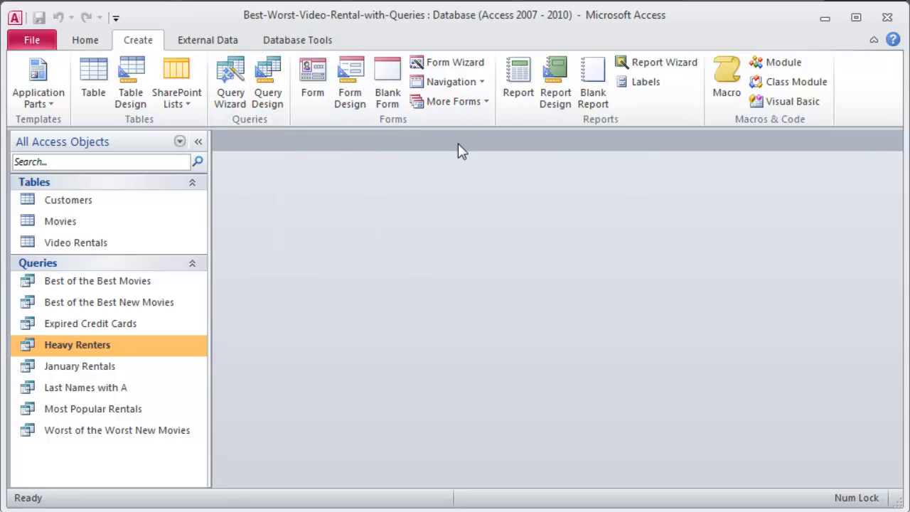
{"action": "mouse_move", "coordinate": [452, 140]}
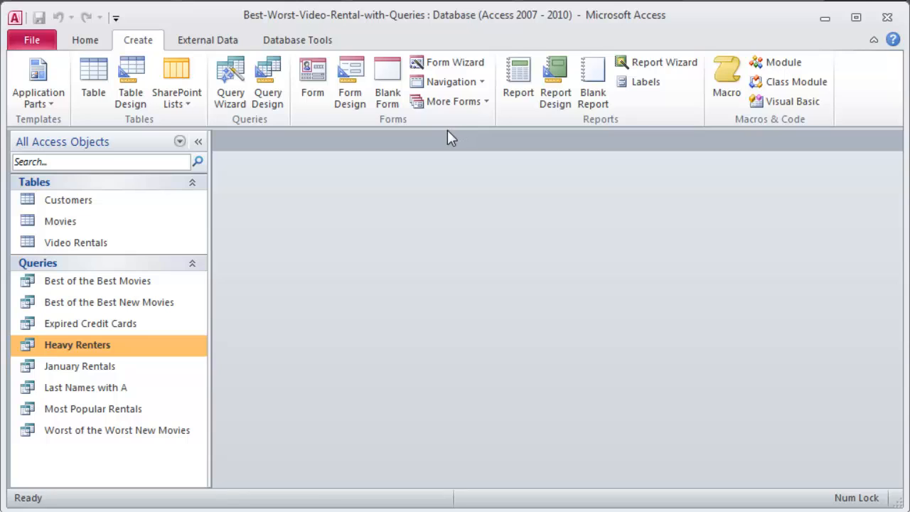
{"action": "mouse_move", "coordinate": [446, 137]}
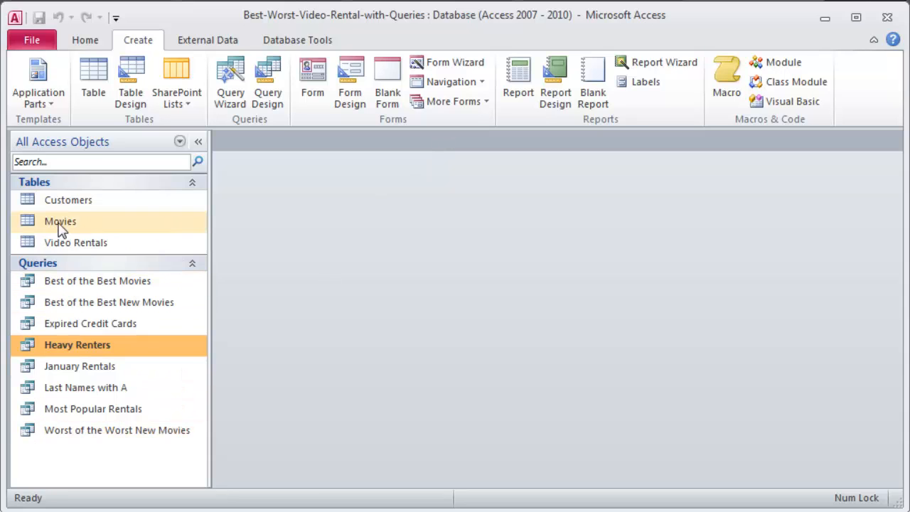
{"action": "left_click", "coordinate": [76, 242]}
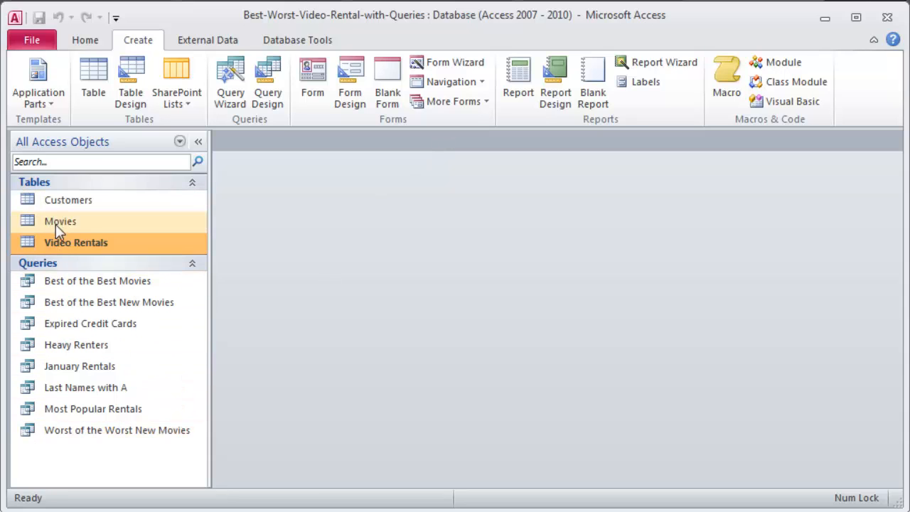
{"action": "left_click", "coordinate": [69, 200]}
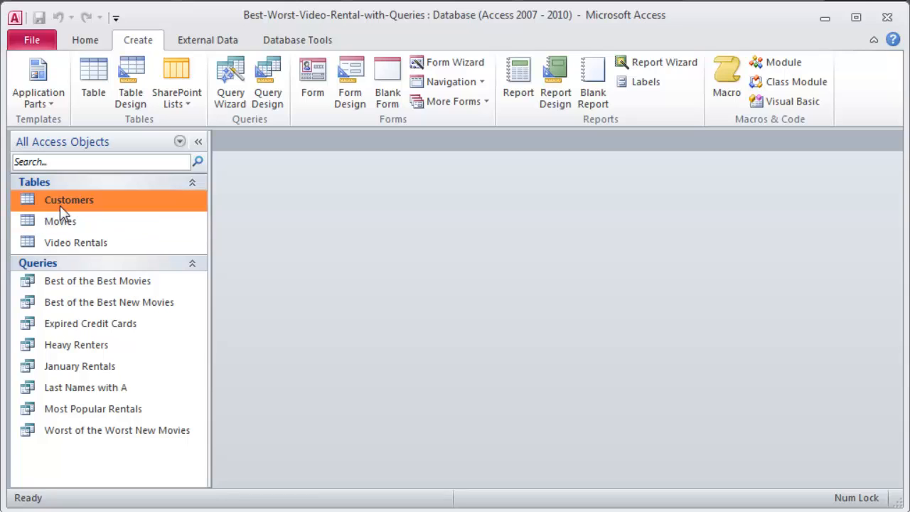
{"action": "mouse_move", "coordinate": [77, 200]}
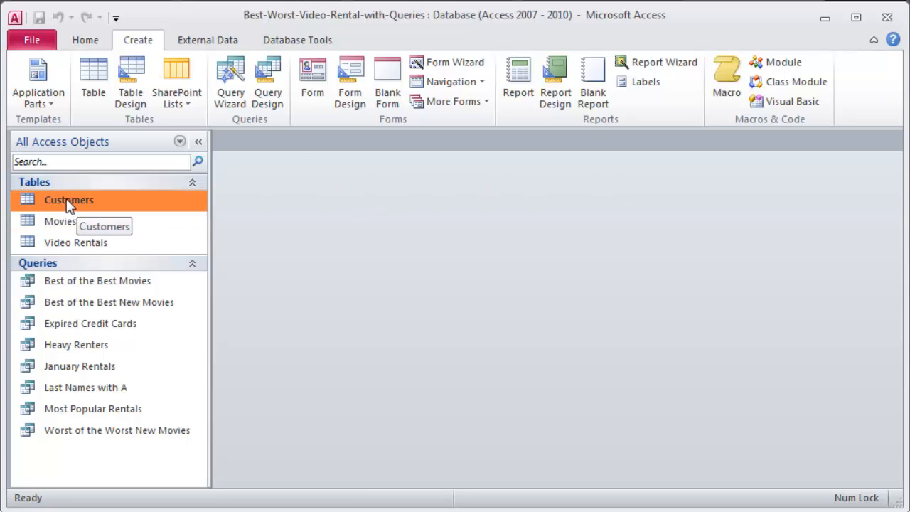
{"action": "mouse_move", "coordinate": [318, 228]}
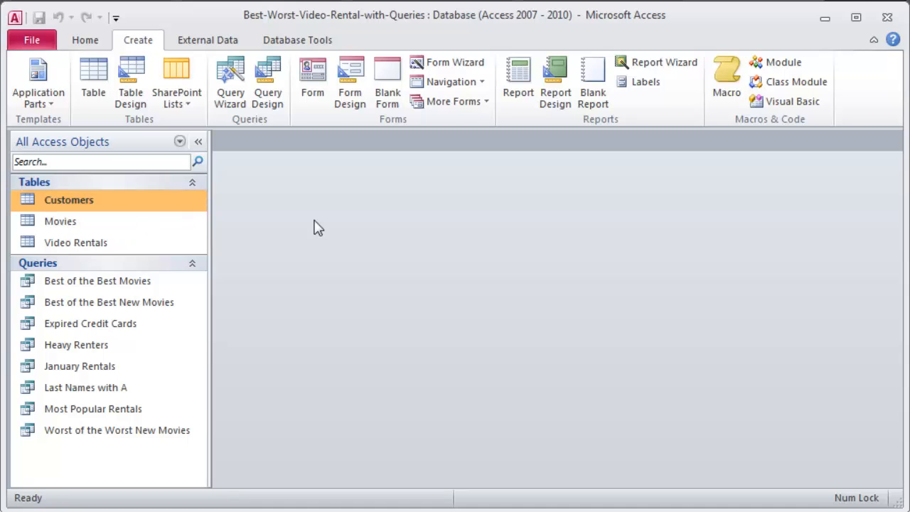
{"action": "mouse_move", "coordinate": [313, 80]}
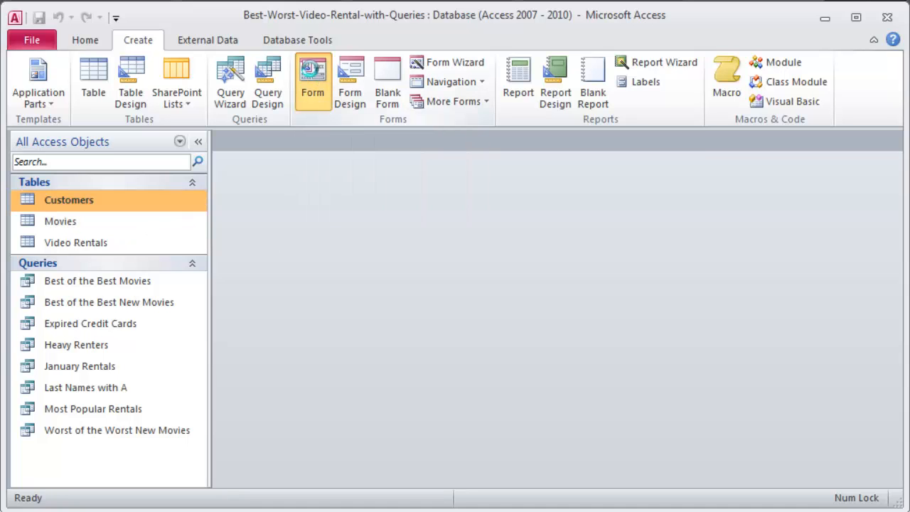
- Create a form from Customers and save it as Customers Form 1, visible in the object list
{"action": "left_click", "coordinate": [313, 82]}
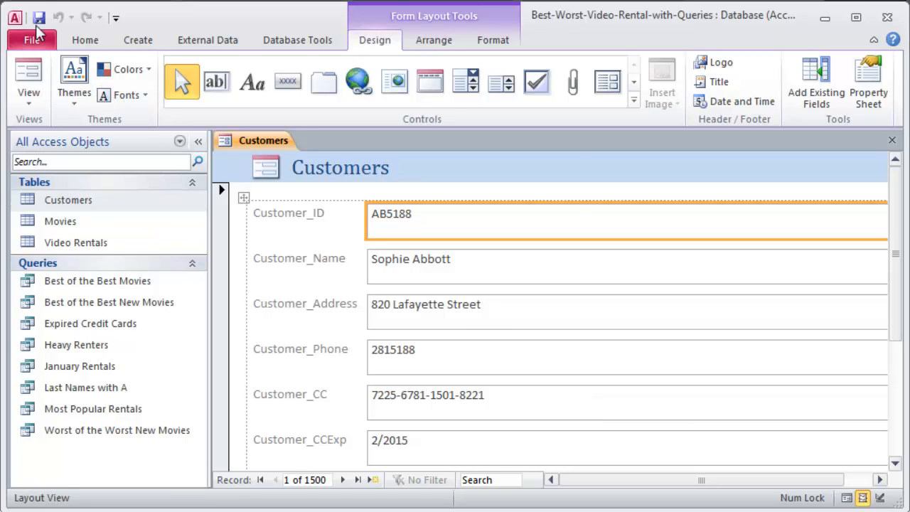
{"action": "left_click", "coordinate": [40, 17]}
{"action": "type", "text": "Customers Form 1"}
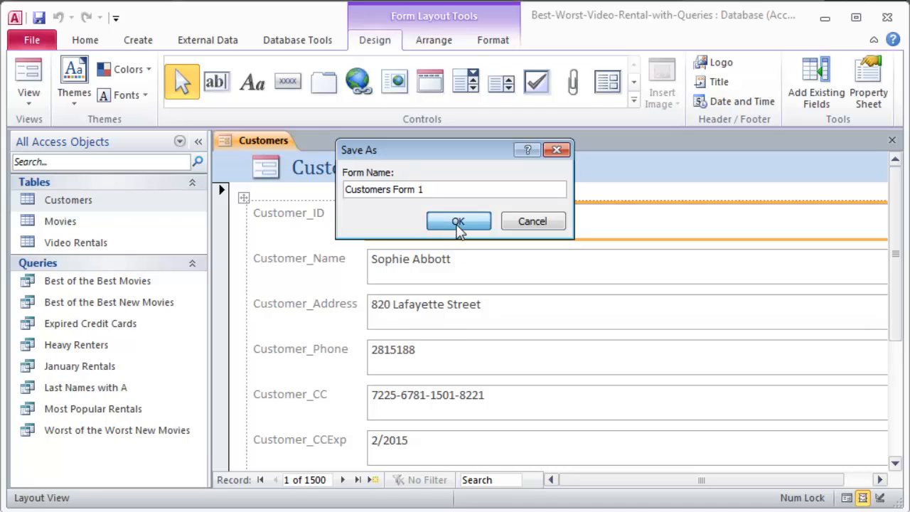
{"action": "left_click", "coordinate": [458, 221]}
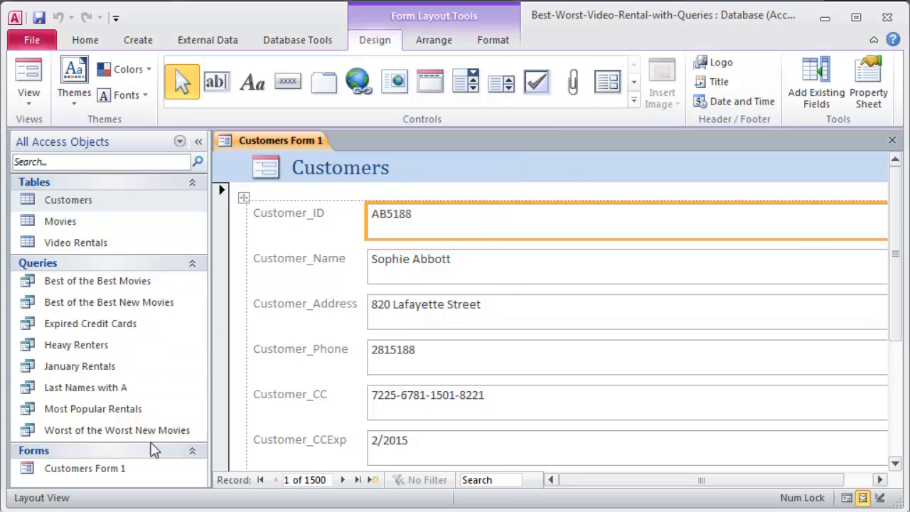
{"action": "left_click", "coordinate": [85, 468]}
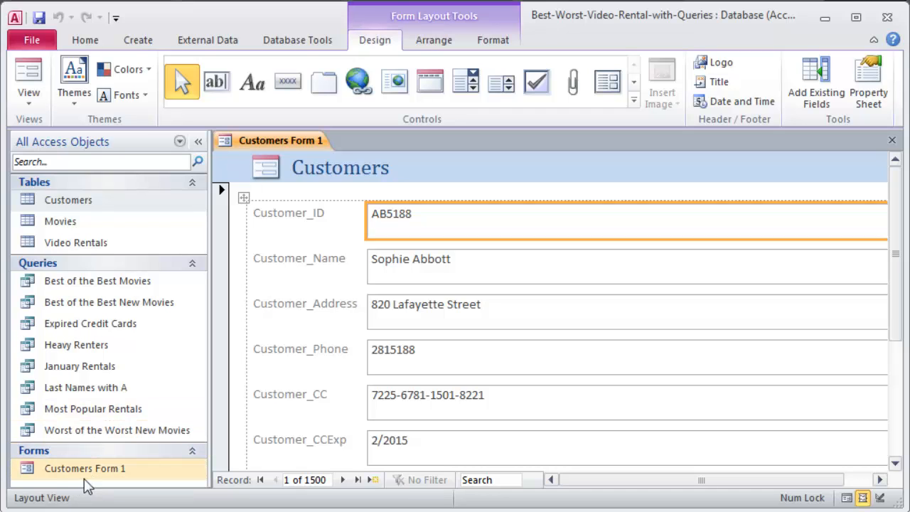
{"action": "mouse_move", "coordinate": [117, 500]}
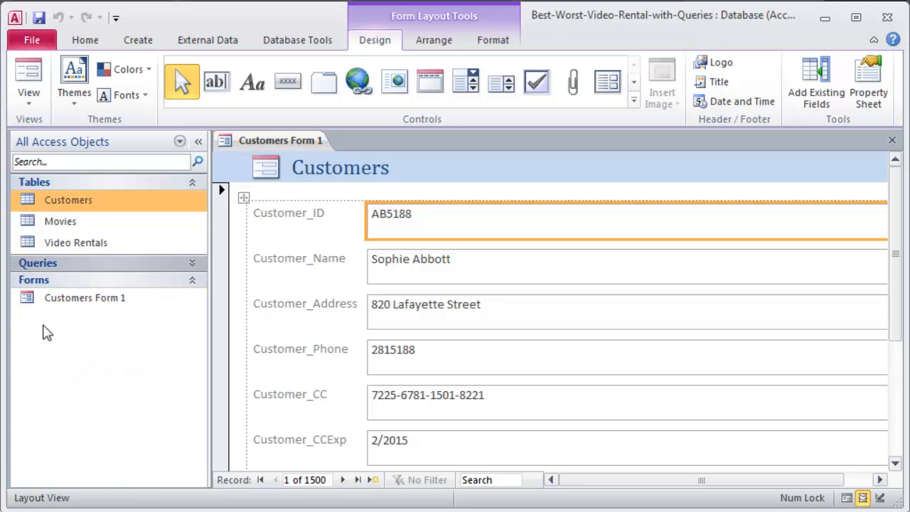
{"action": "mouse_move", "coordinate": [163, 187]}
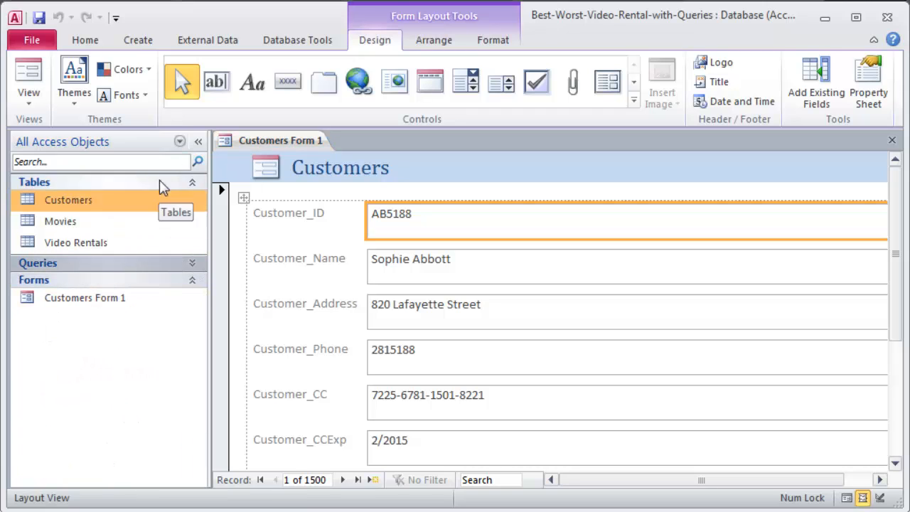
{"action": "left_click", "coordinate": [179, 142]}
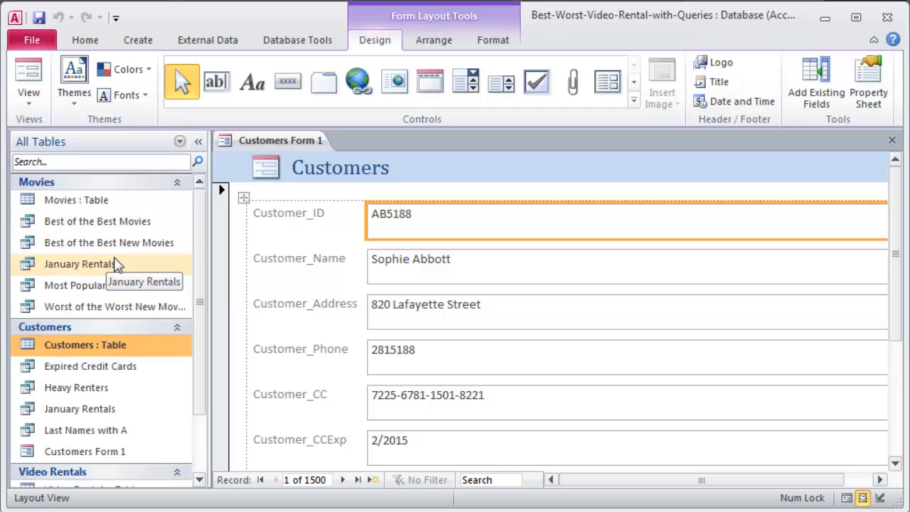
{"action": "scroll", "scroll_direction": "down", "scroll_amount": 3}
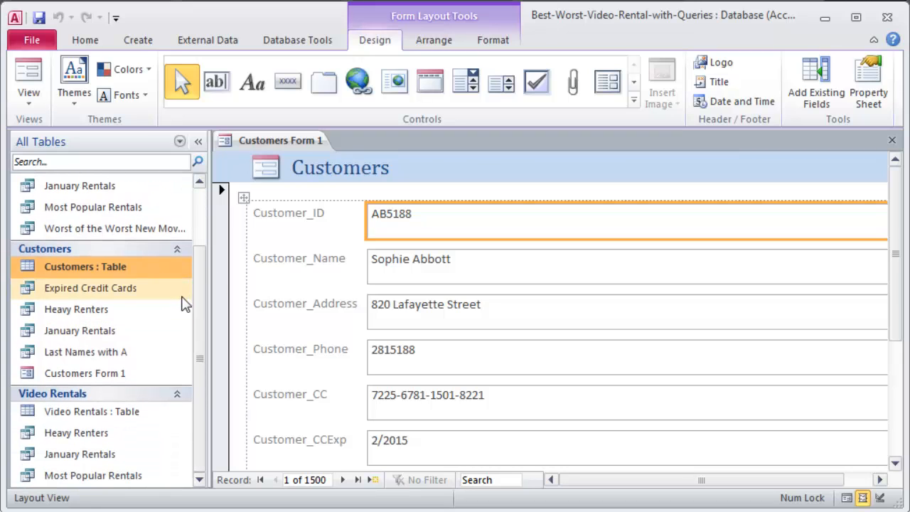
{"action": "mouse_move", "coordinate": [68, 266]}
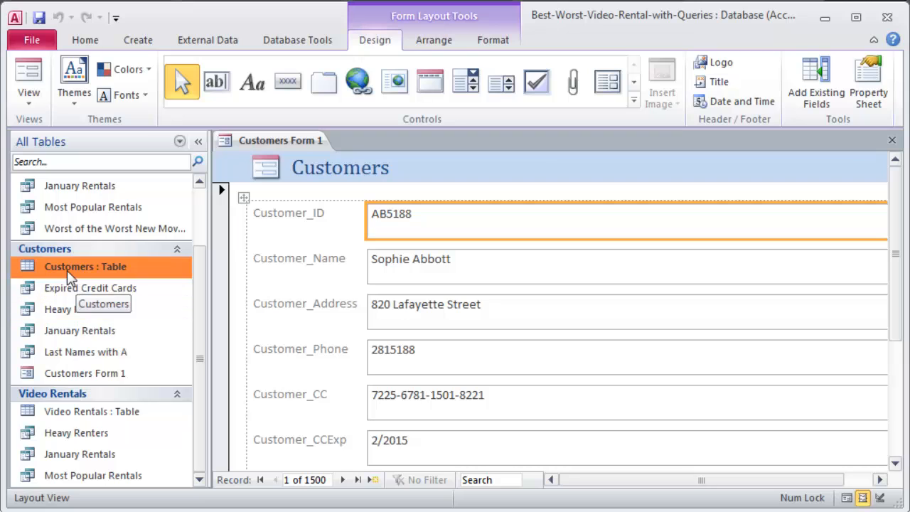
{"action": "mouse_move", "coordinate": [80, 330]}
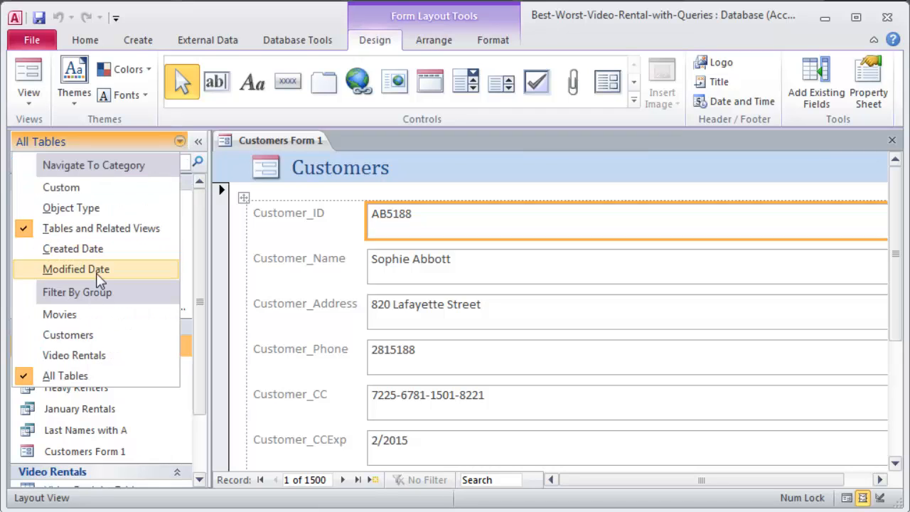
{"action": "mouse_move", "coordinate": [72, 248]}
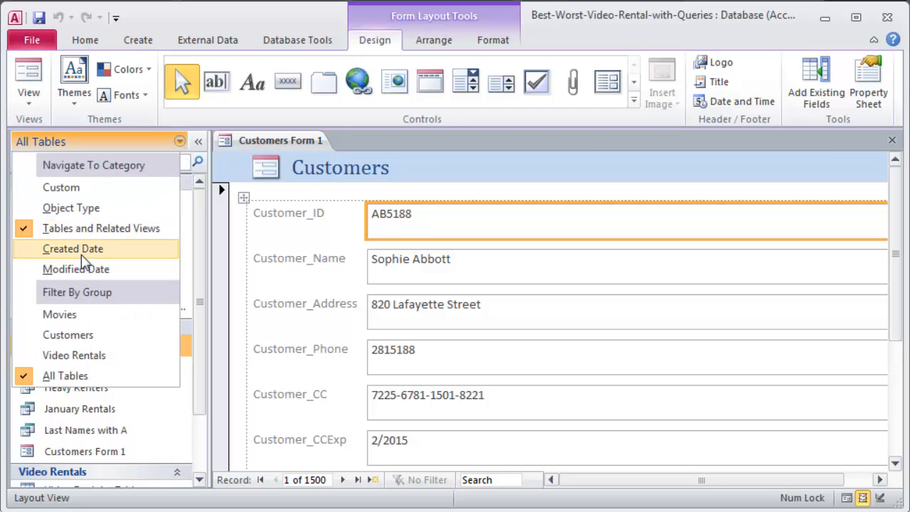
{"action": "mouse_move", "coordinate": [78, 314]}
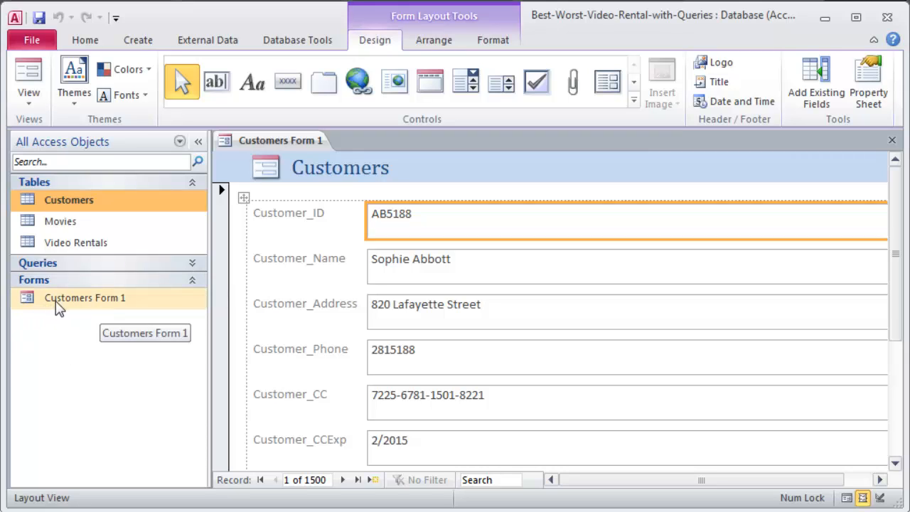
{"action": "mouse_move", "coordinate": [754, 501]}
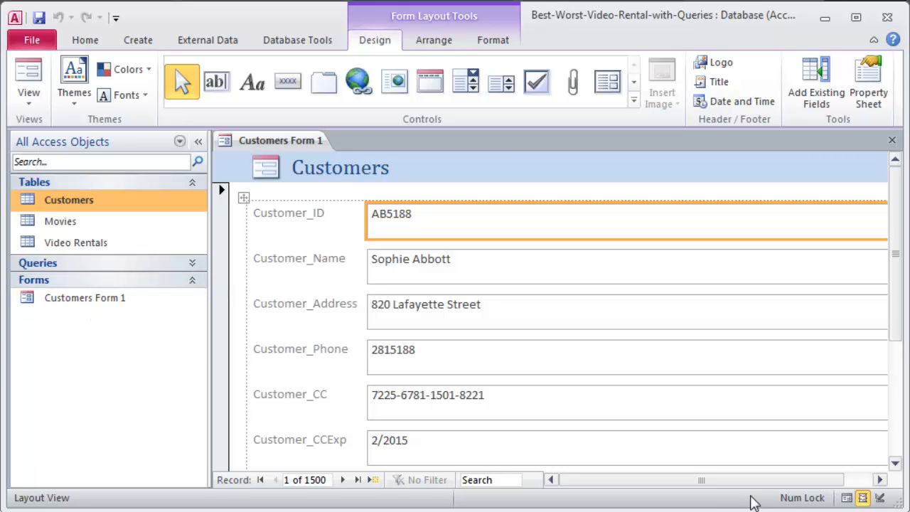
- Scroll down the form to reveal the Video Rentals subform with its seven records
{"action": "scroll", "scroll_direction": "down", "scroll_amount": 3}
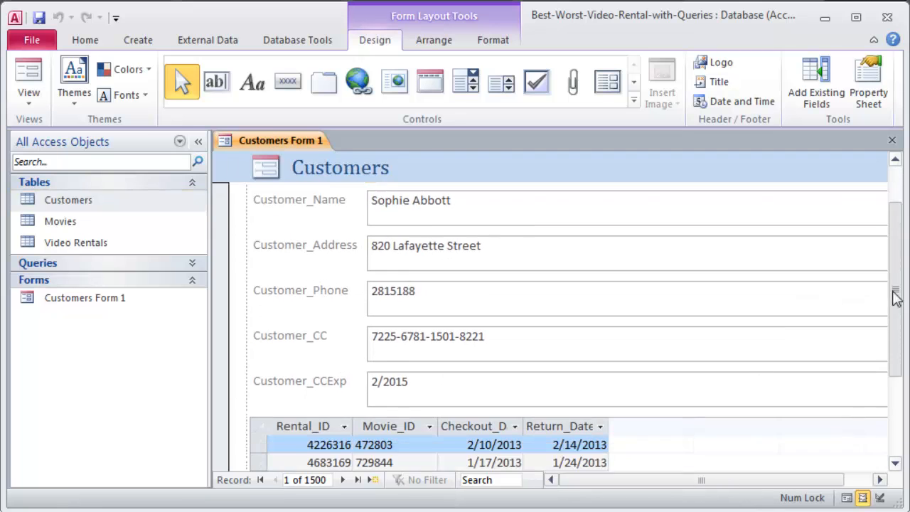
{"action": "scroll", "scroll_direction": "down", "scroll_amount": 3}
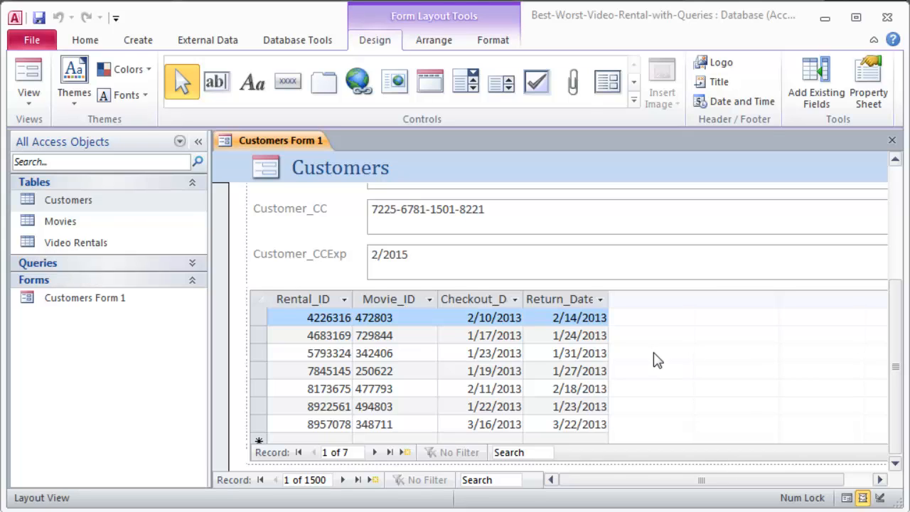
{"action": "mouse_move", "coordinate": [63, 204]}
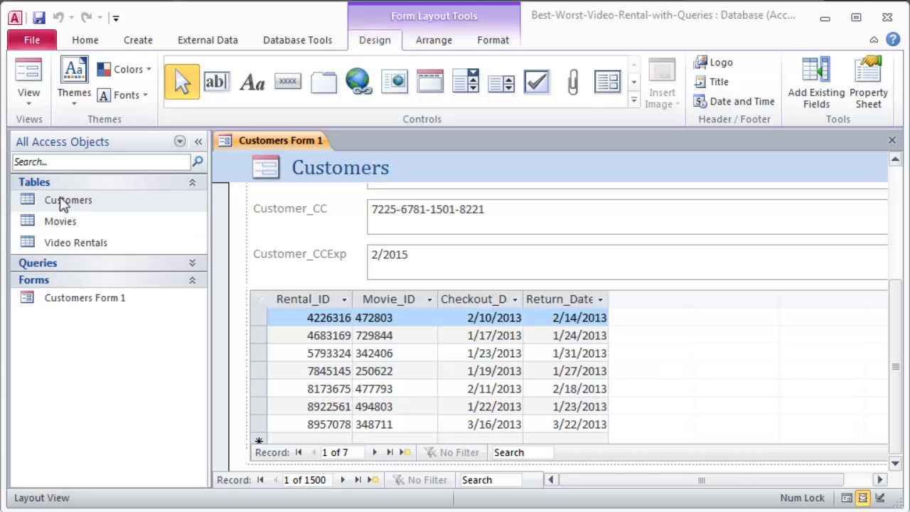
{"action": "double_click", "coordinate": [68, 199]}
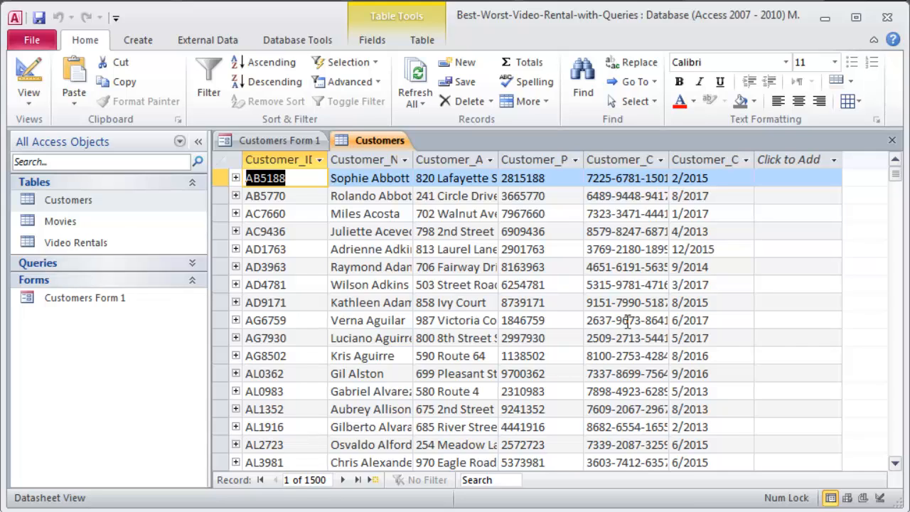
{"action": "mouse_move", "coordinate": [285, 334]}
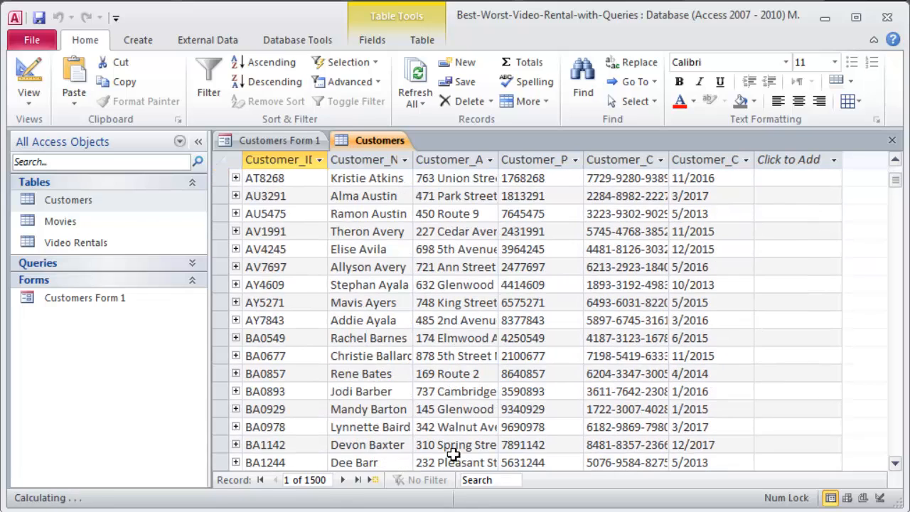
{"action": "scroll", "scroll_direction": "down", "scroll_amount": 3}
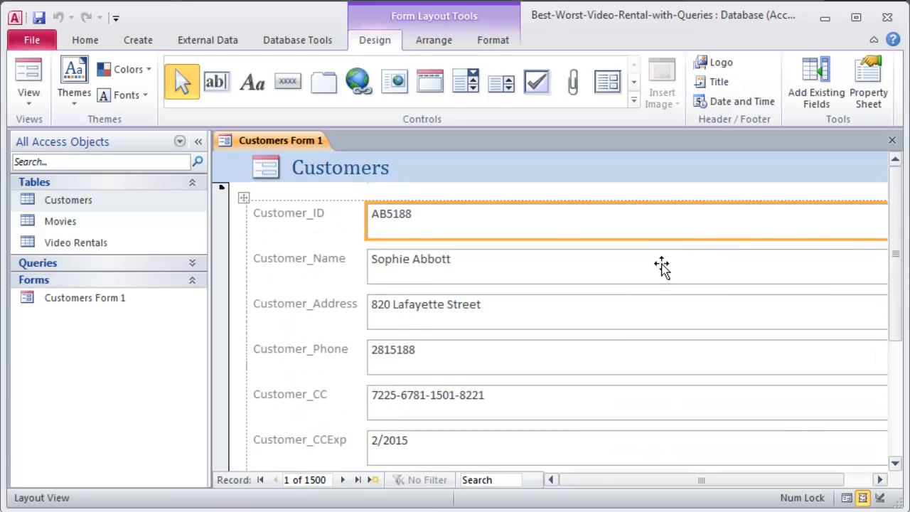
{"action": "mouse_move", "coordinate": [662, 276]}
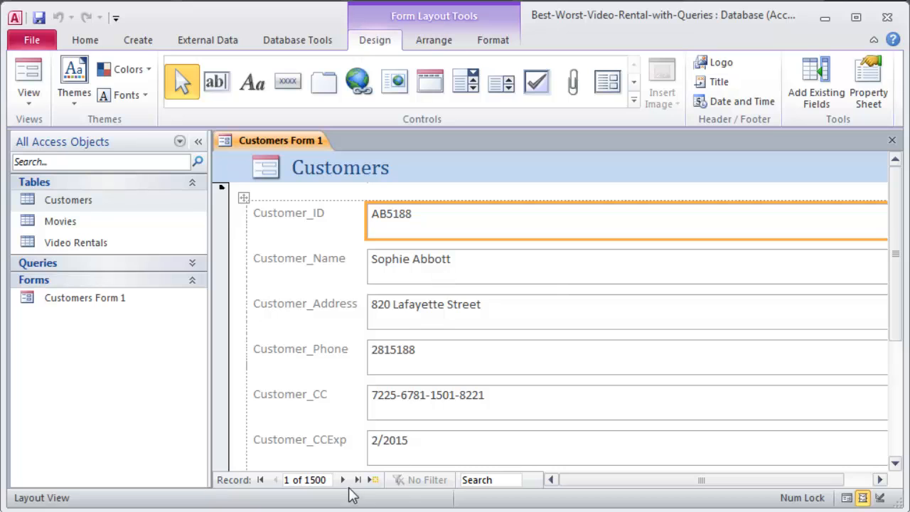
{"action": "mouse_move", "coordinate": [448, 373]}
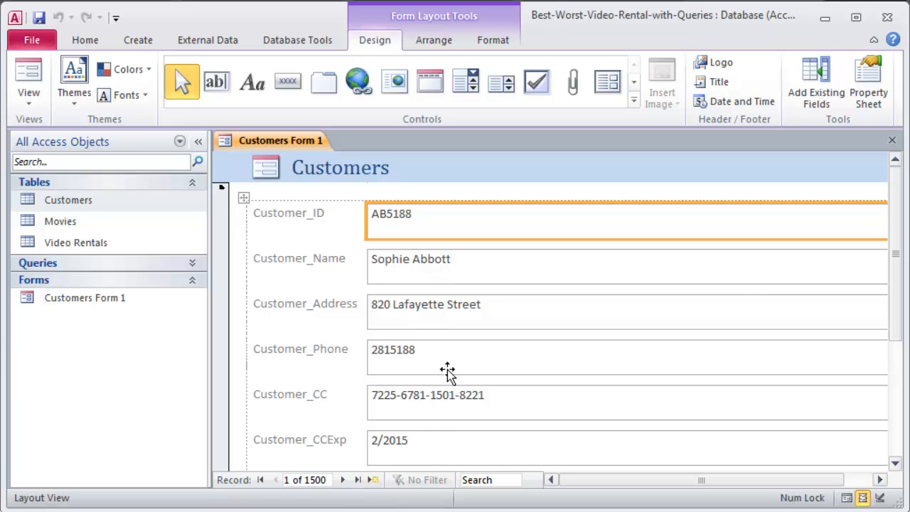
{"action": "scroll", "scroll_direction": "down", "scroll_amount": 3}
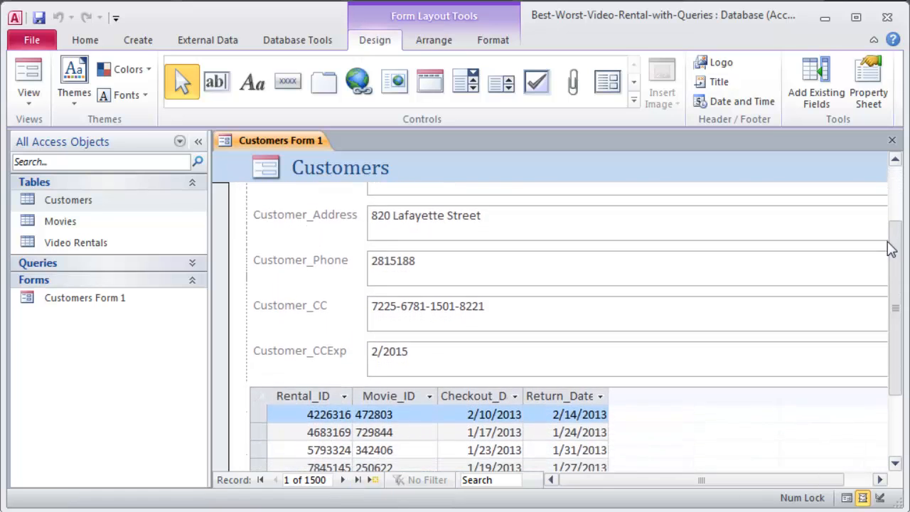
{"action": "scroll", "scroll_direction": "down", "scroll_amount": 3}
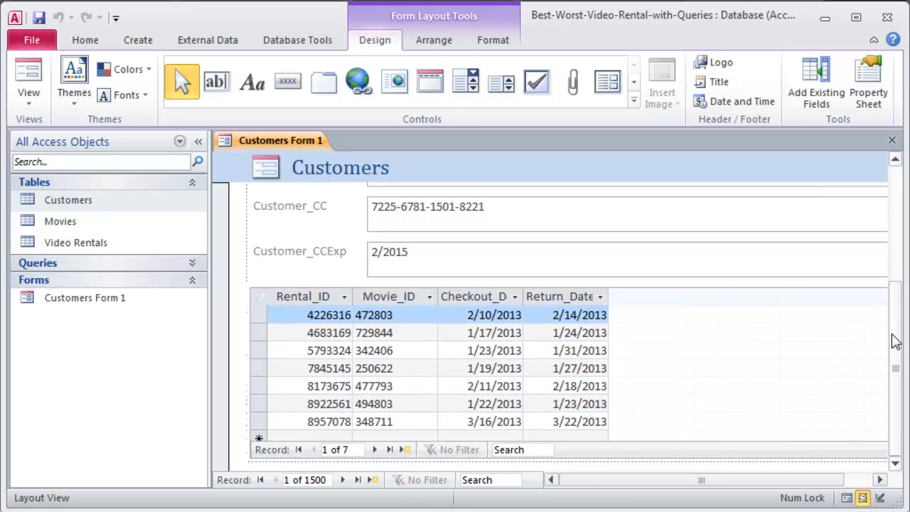
{"action": "mouse_move", "coordinate": [710, 415]}
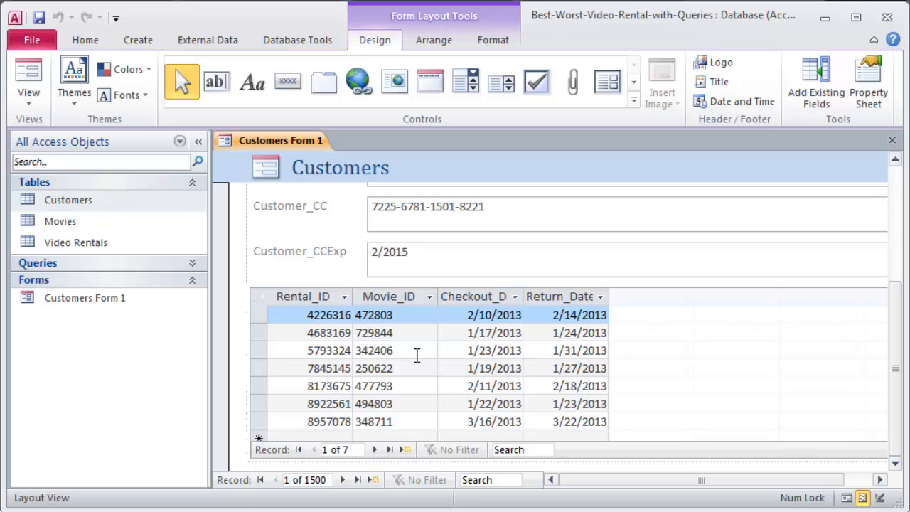
{"action": "mouse_move", "coordinate": [384, 378]}
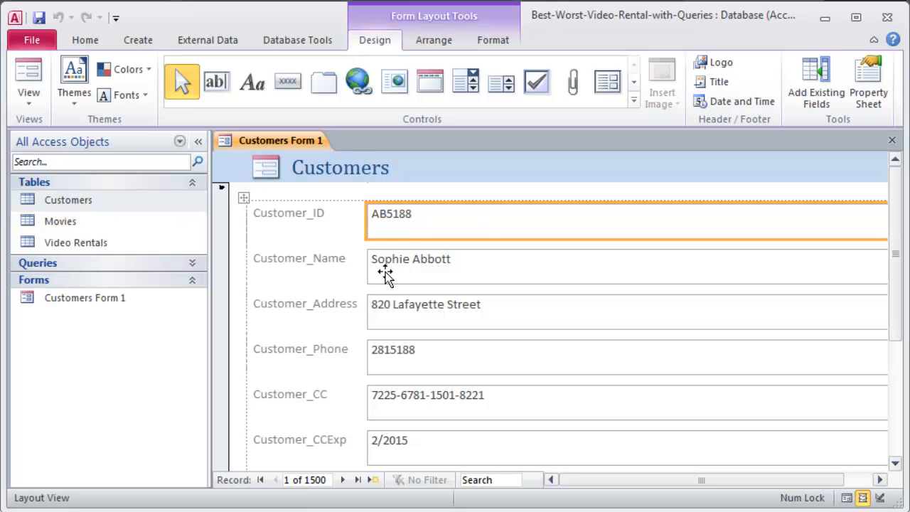
{"action": "scroll", "scroll_direction": "down", "scroll_amount": 3}
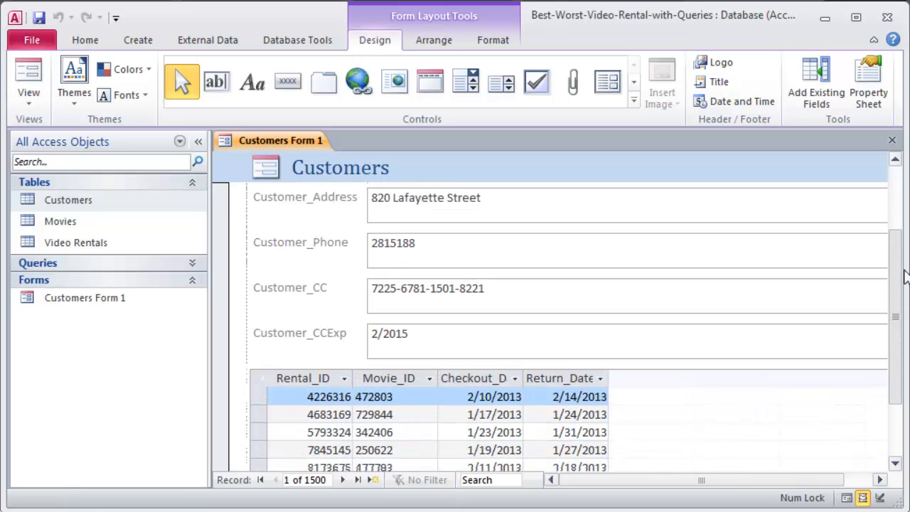
{"action": "scroll", "scroll_direction": "down", "scroll_amount": 3}
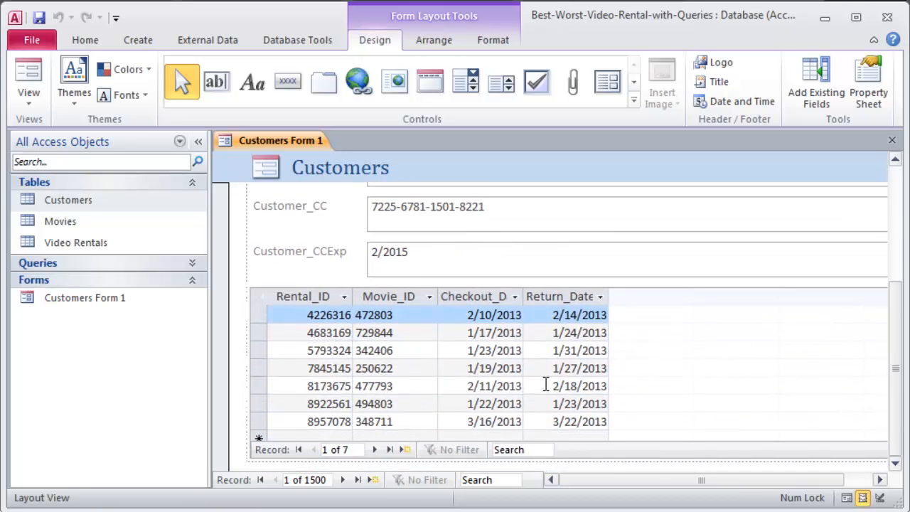
{"action": "mouse_move", "coordinate": [444, 360]}
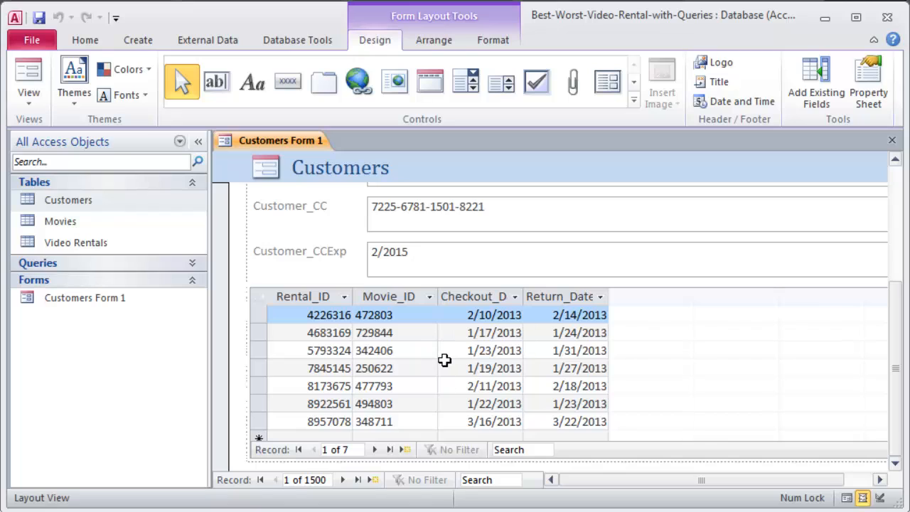
{"action": "mouse_move", "coordinate": [509, 377]}
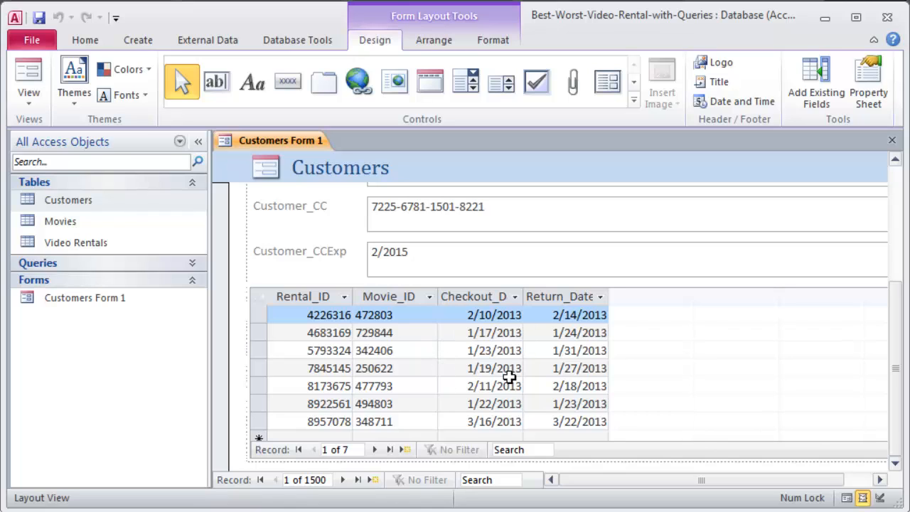
{"action": "mouse_move", "coordinate": [486, 393]}
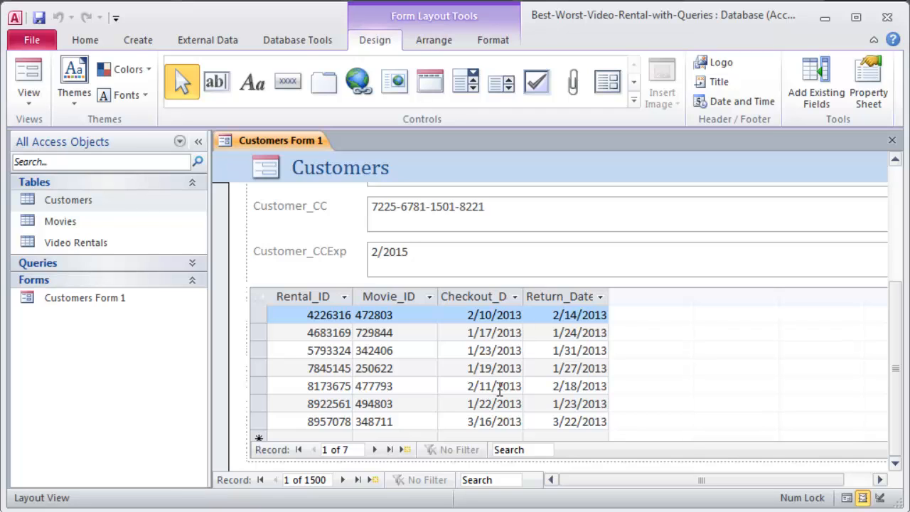
- Sort the subform's Checkout_Date column Newest to Oldest and return to the top of the form
{"action": "left_click", "coordinate": [483, 350]}
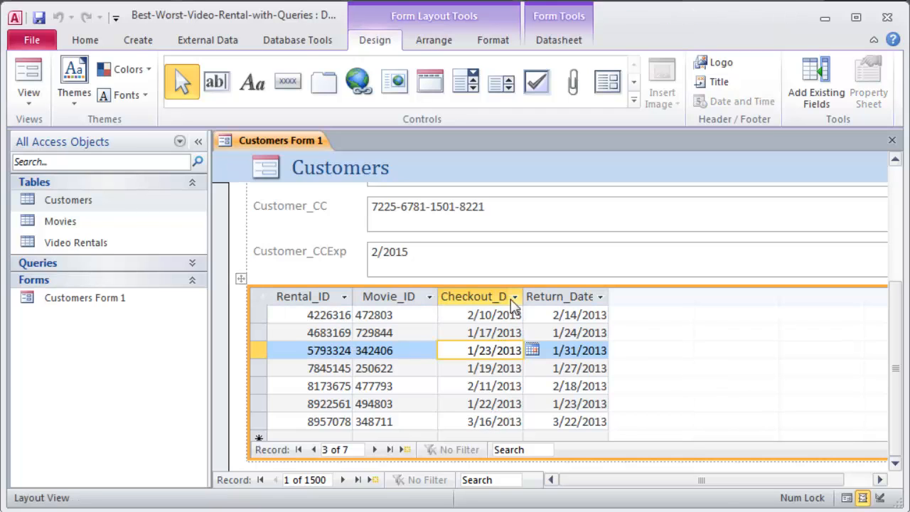
{"action": "left_click", "coordinate": [514, 297]}
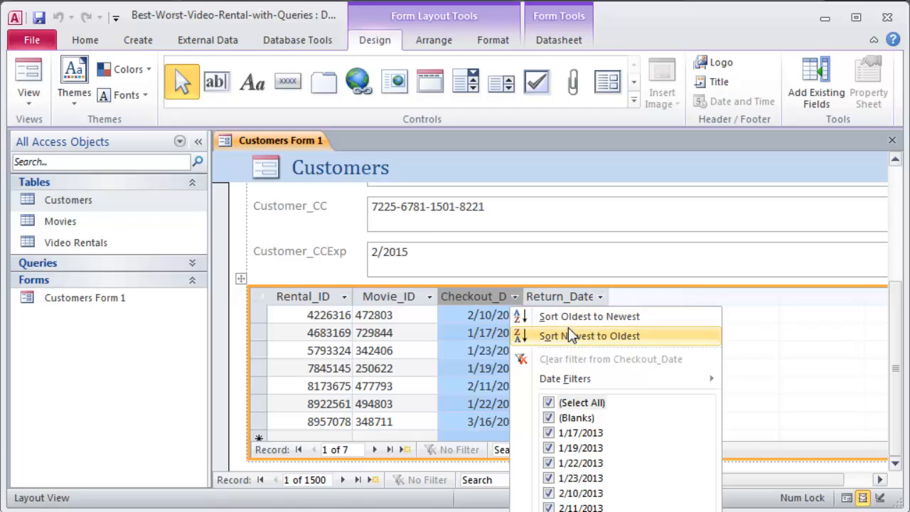
{"action": "left_click", "coordinate": [589, 336]}
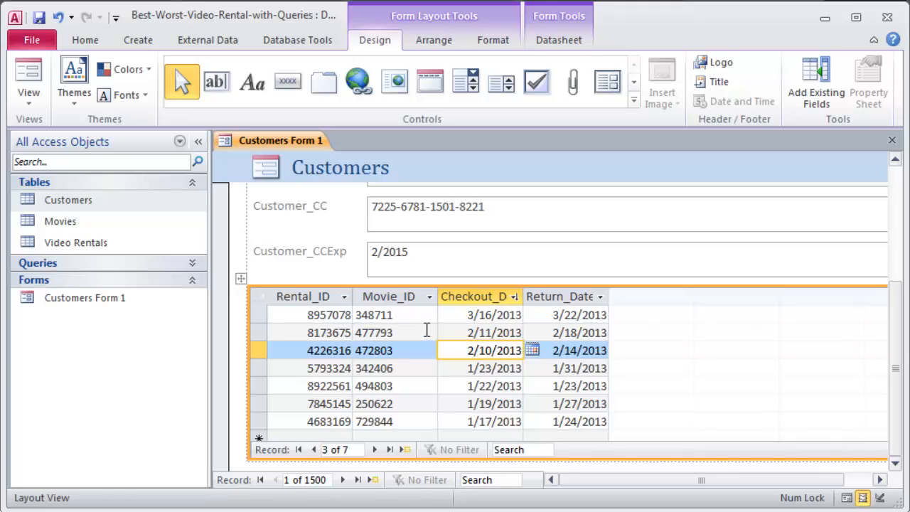
{"action": "mouse_move", "coordinate": [601, 322]}
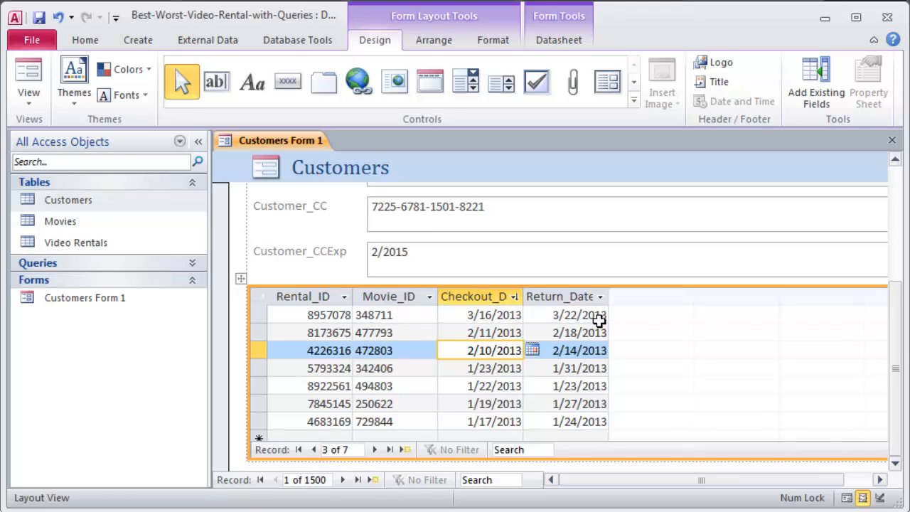
{"action": "left_click", "coordinate": [483, 350]}
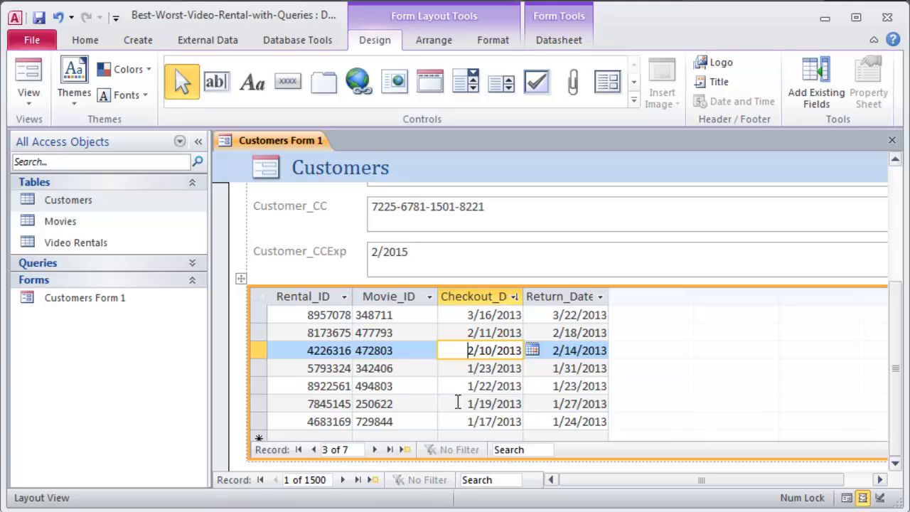
{"action": "mouse_move", "coordinate": [364, 350]}
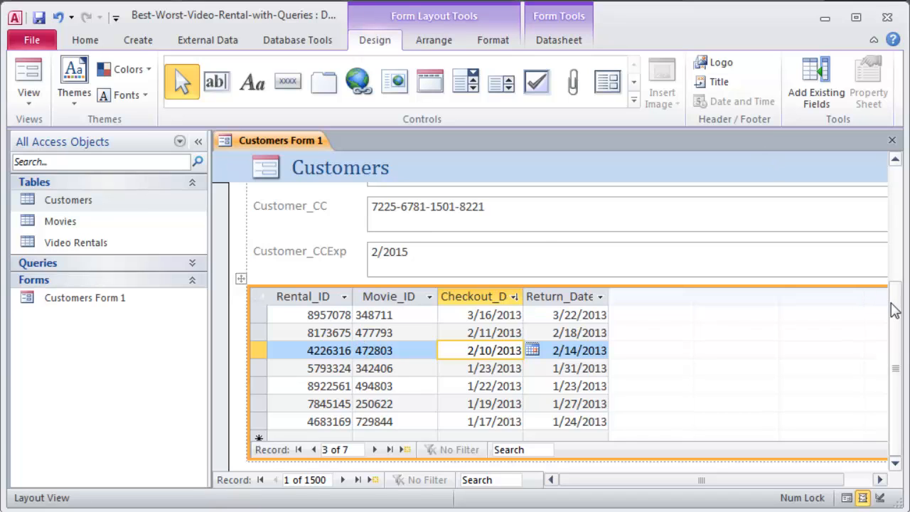
{"action": "scroll", "scroll_direction": "up", "scroll_amount": 3}
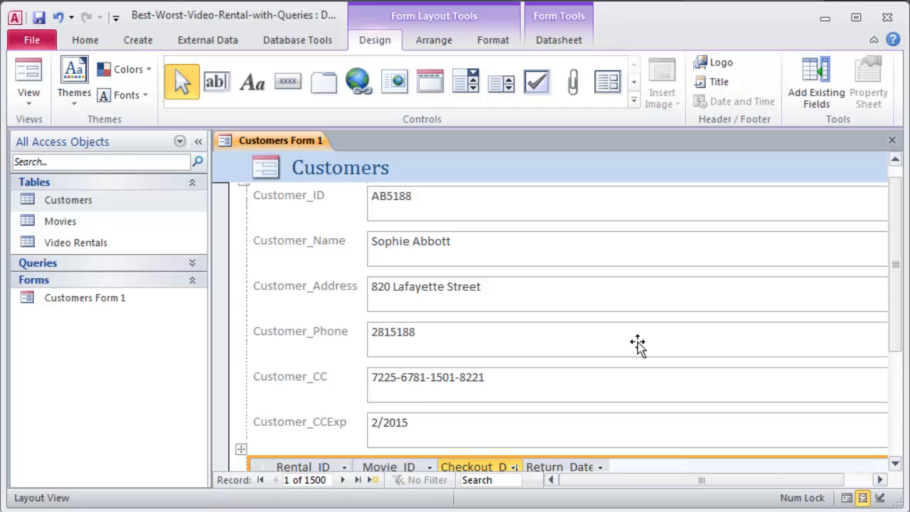
{"action": "mouse_move", "coordinate": [468, 158]}
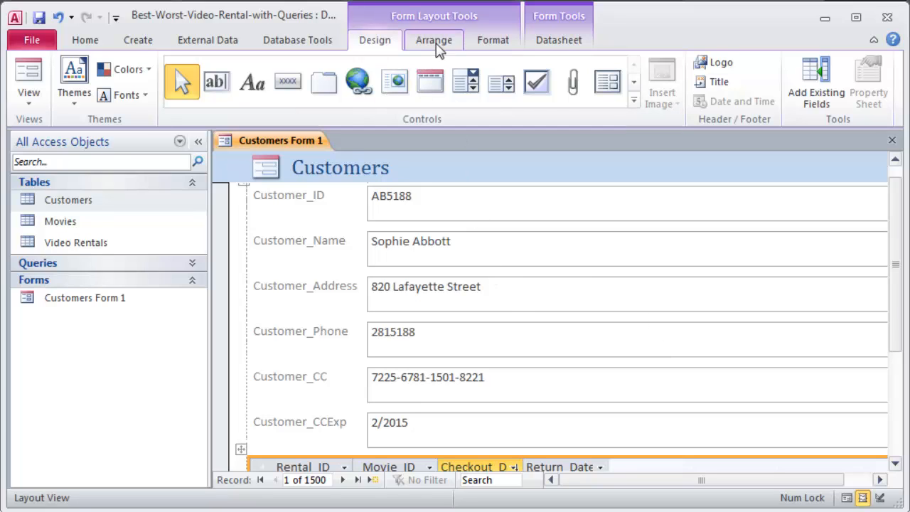
- Browse the Arrange and Format tabs, then switch Customers Form 1 to Form View (record 1 of 1500)
{"action": "left_click", "coordinate": [492, 40]}
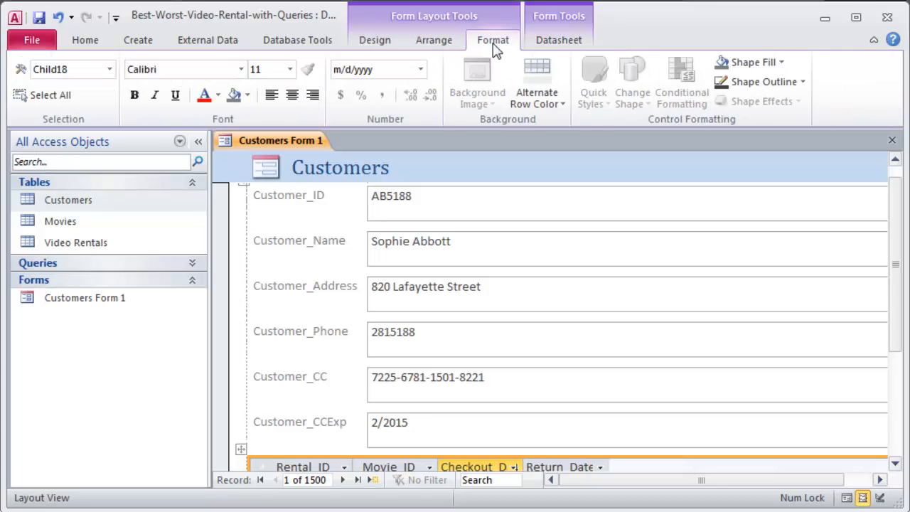
{"action": "left_click", "coordinate": [375, 39]}
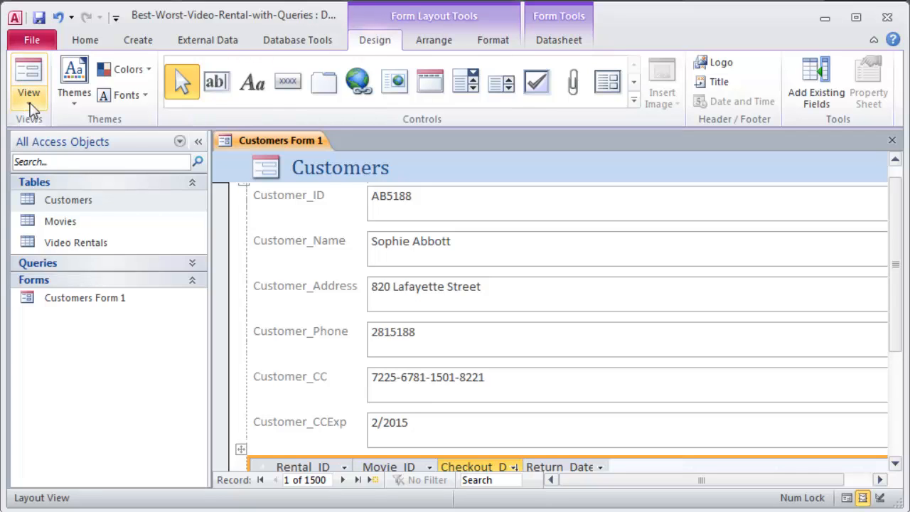
{"action": "left_click", "coordinate": [29, 79]}
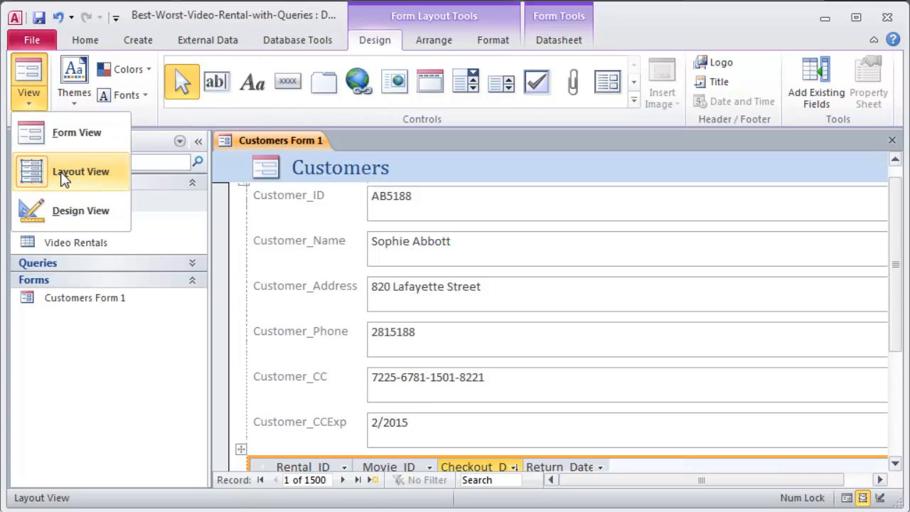
{"action": "mouse_move", "coordinate": [72, 134]}
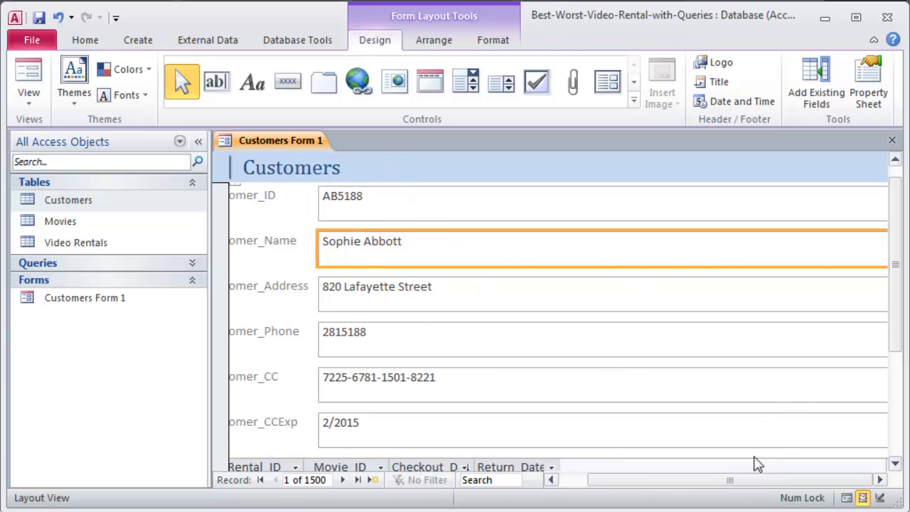
{"action": "left_click", "coordinate": [29, 74]}
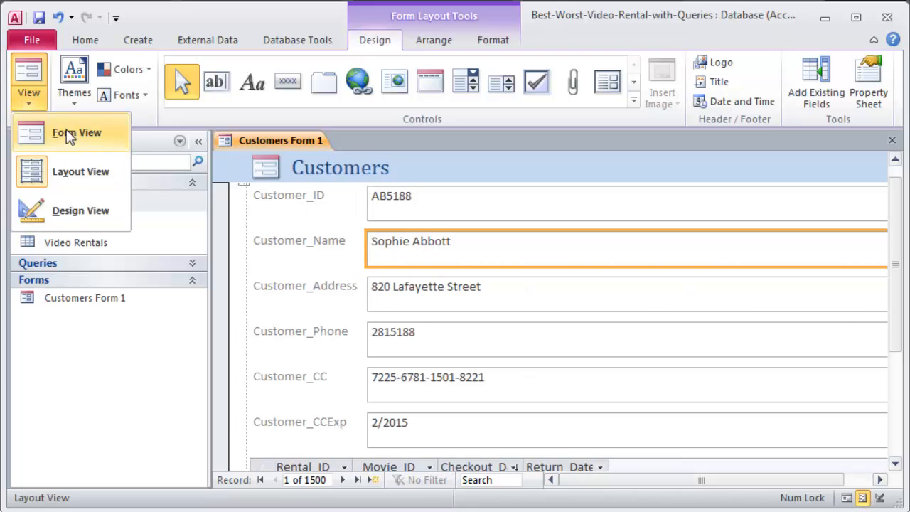
{"action": "left_click", "coordinate": [77, 132]}
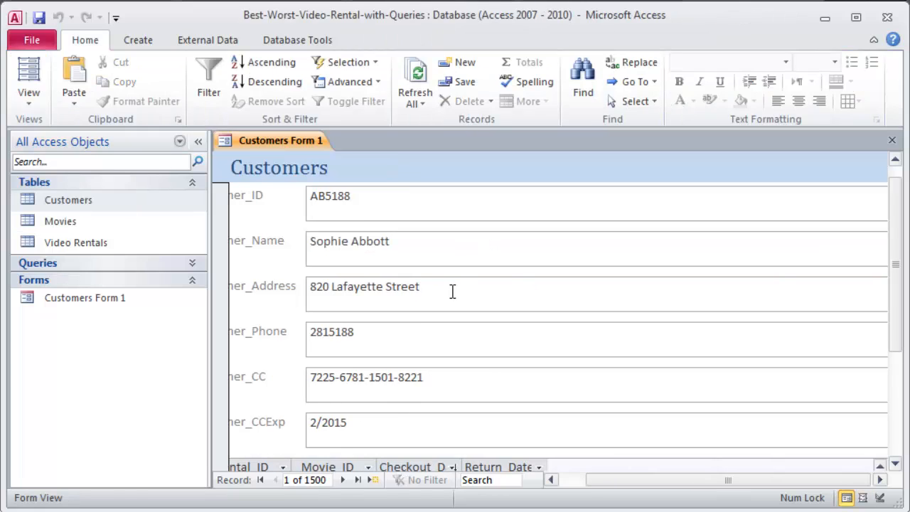
{"action": "left_click", "coordinate": [28, 78]}
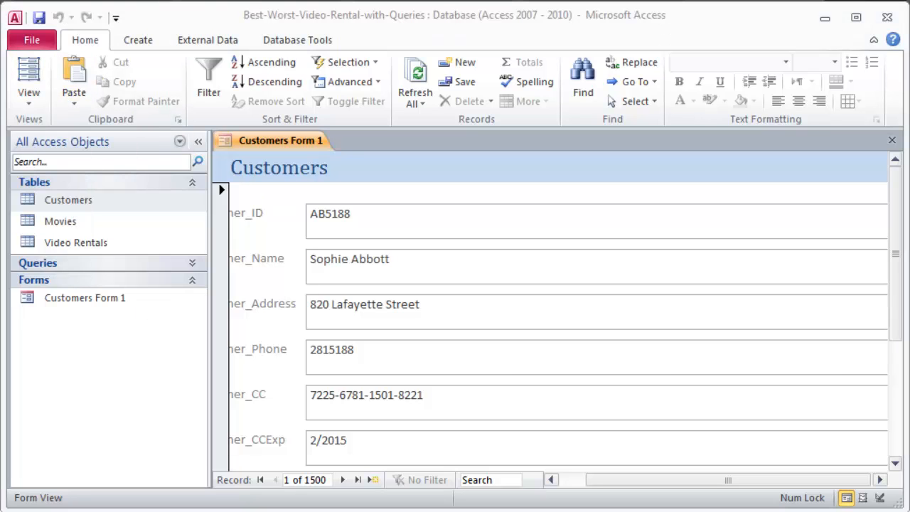
- Switch to Design View and scroll through the header, field controls and Video Rentals subform area
{"action": "left_click", "coordinate": [29, 74]}
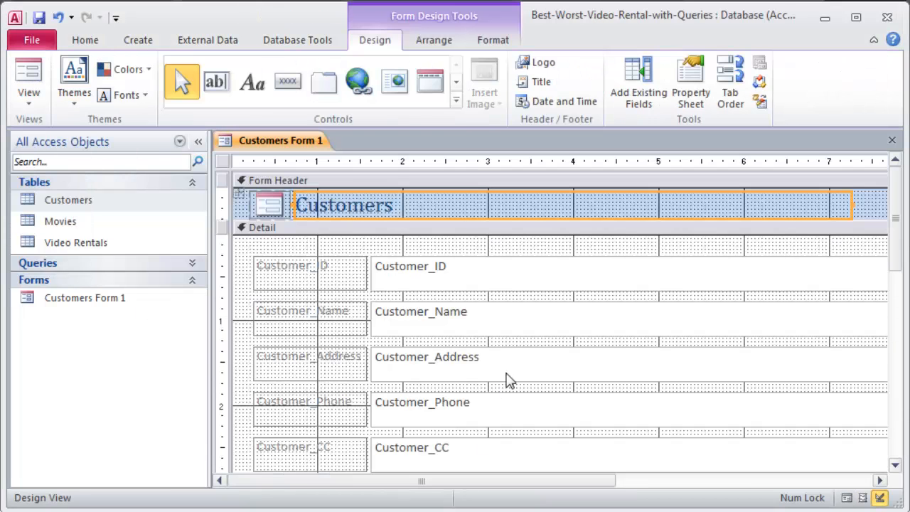
{"action": "scroll", "scroll_direction": "down", "scroll_amount": 3}
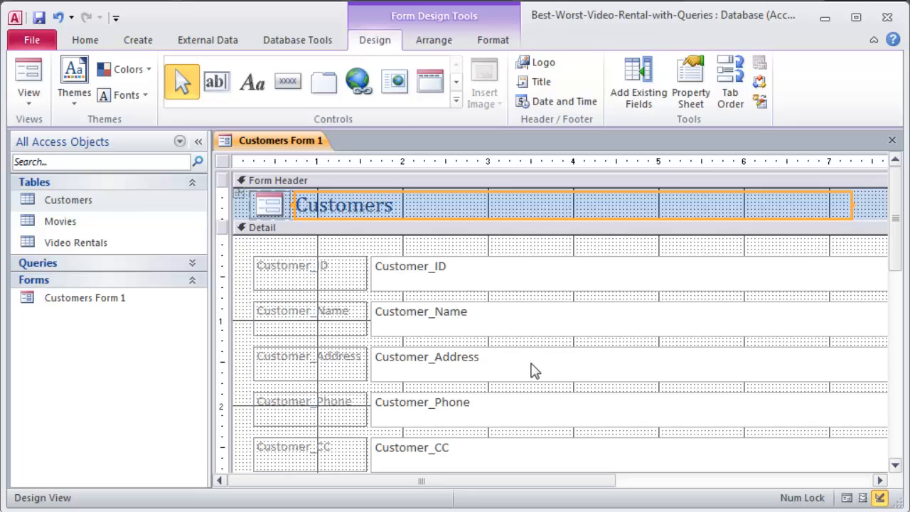
{"action": "mouse_move", "coordinate": [619, 372]}
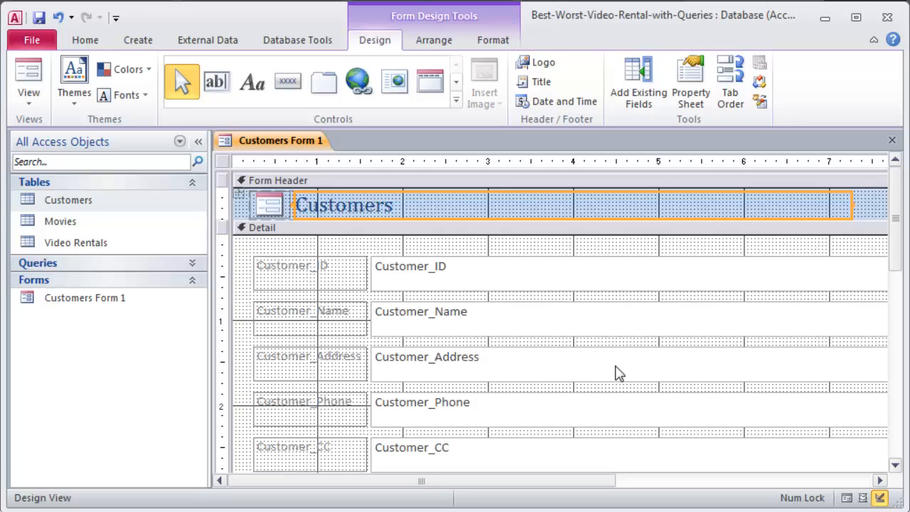
{"action": "mouse_move", "coordinate": [456, 272]}
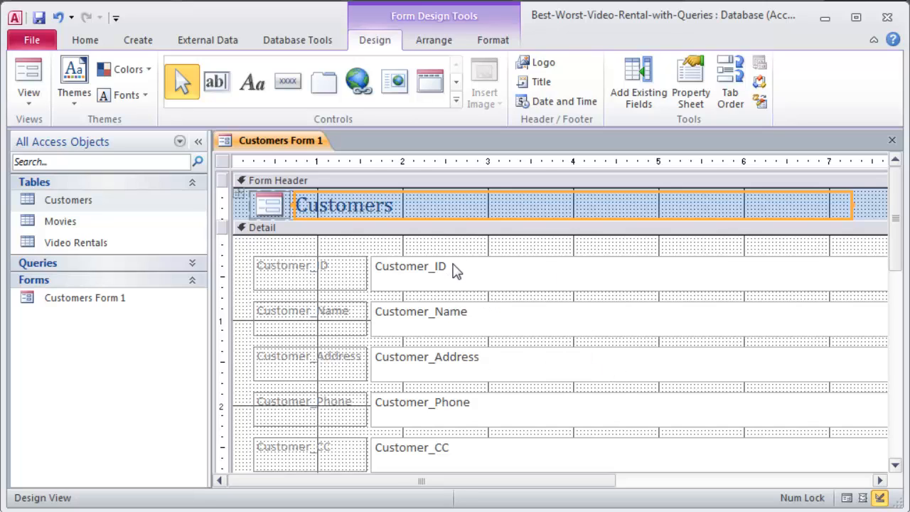
{"action": "mouse_move", "coordinate": [475, 273]}
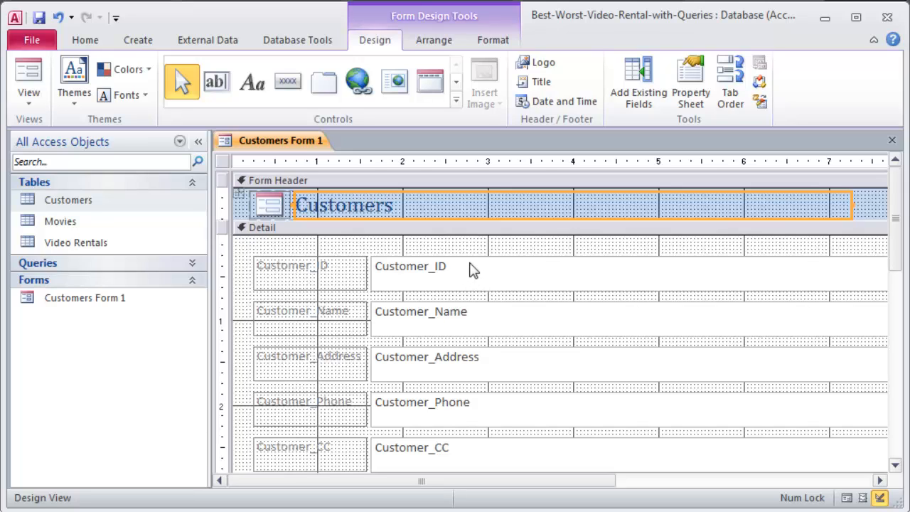
{"action": "mouse_move", "coordinate": [458, 291]}
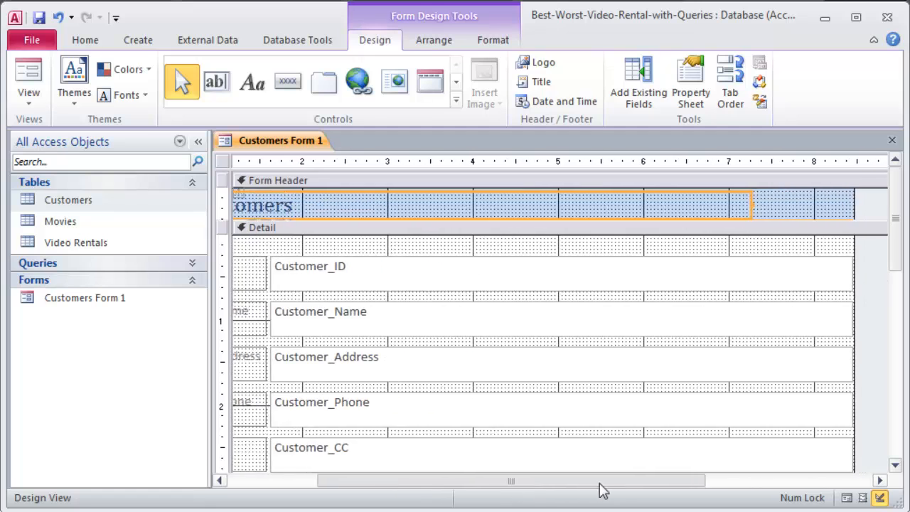
{"action": "left_click_drag", "start_coordinate": [605, 481], "coordinate": [397, 481]}
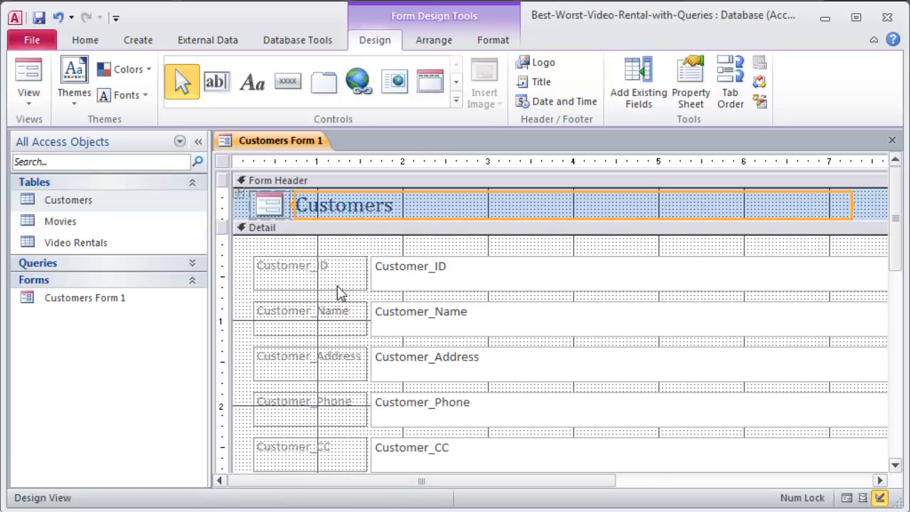
{"action": "scroll", "scroll_direction": "down", "scroll_amount": 3}
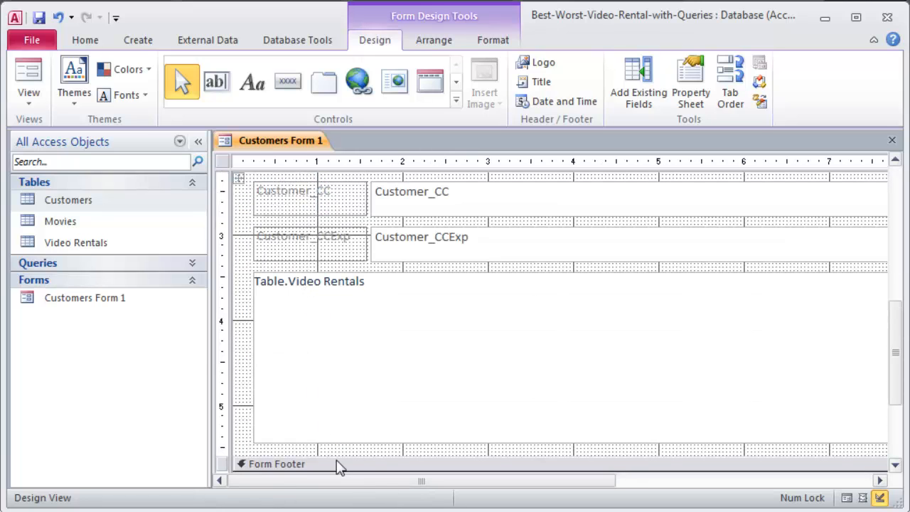
{"action": "mouse_move", "coordinate": [347, 370]}
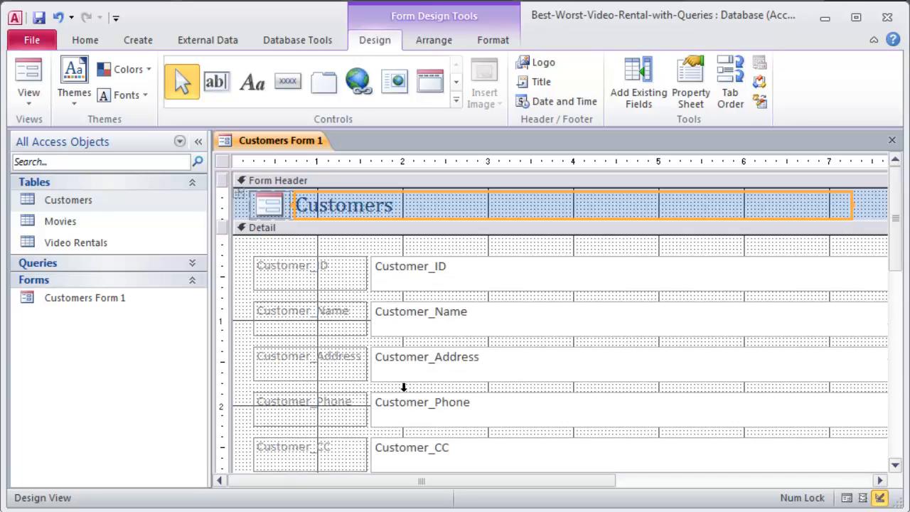
{"action": "mouse_move", "coordinate": [427, 269]}
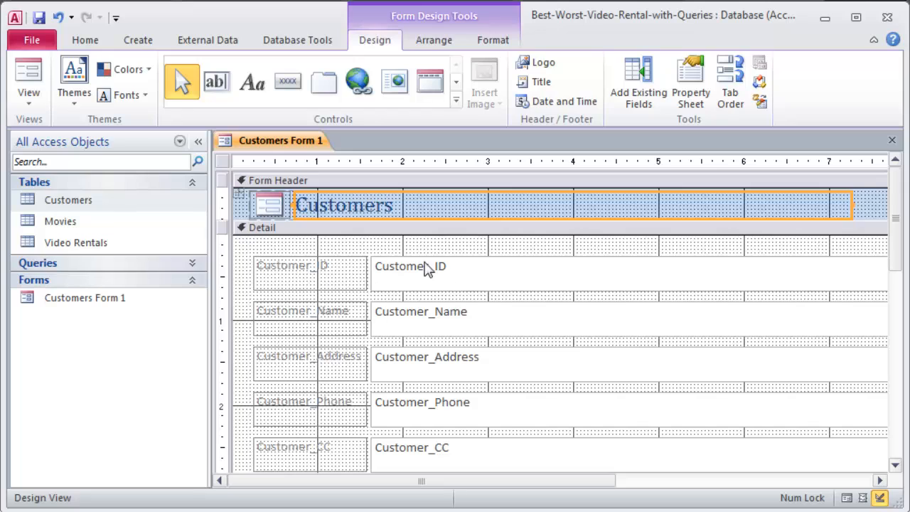
{"action": "mouse_move", "coordinate": [418, 273]}
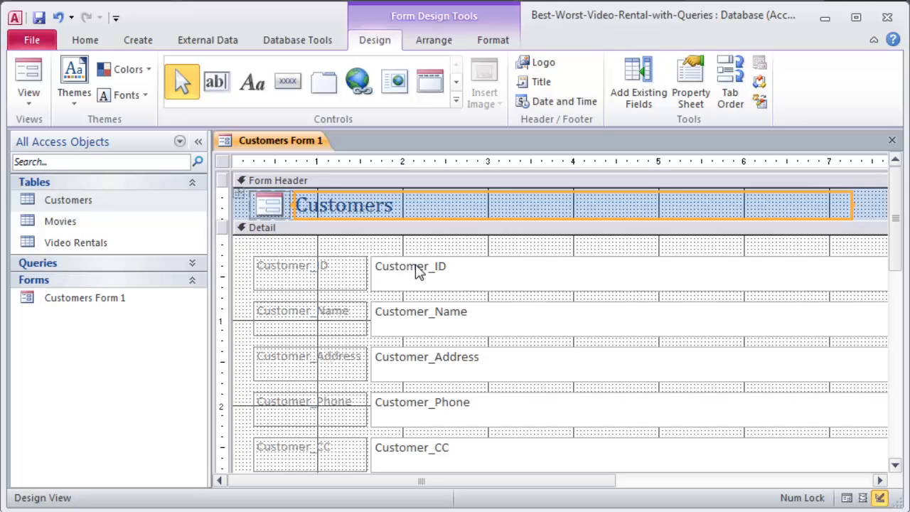
{"action": "mouse_move", "coordinate": [427, 264]}
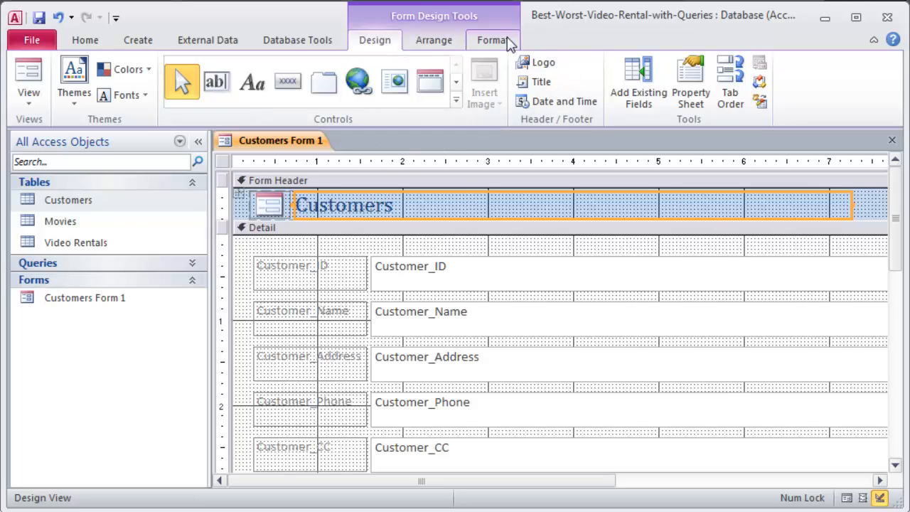
{"action": "mouse_move", "coordinate": [893, 142]}
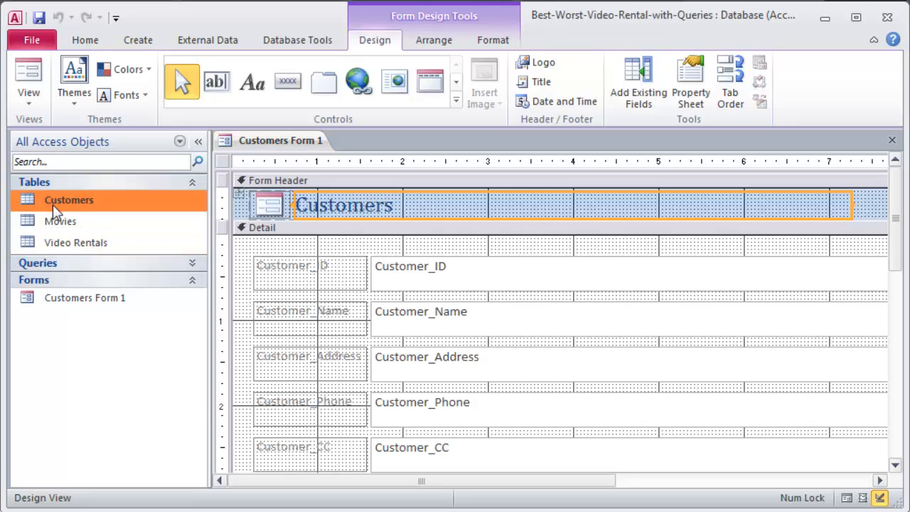
- Show the Create tab's object-creation commands while Customers Form 1 stays in Design View
{"action": "left_click", "coordinate": [137, 40]}
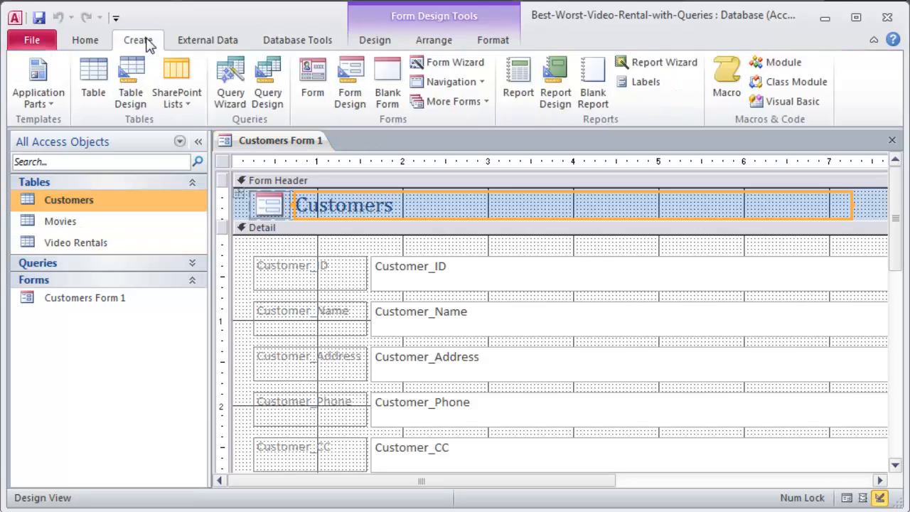
{"action": "mouse_move", "coordinate": [240, 127]}
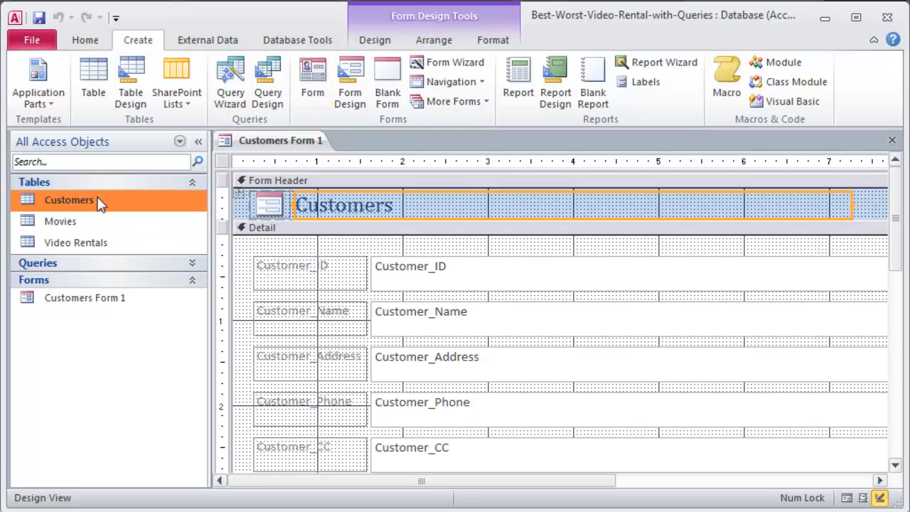
{"action": "mouse_move", "coordinate": [85, 206]}
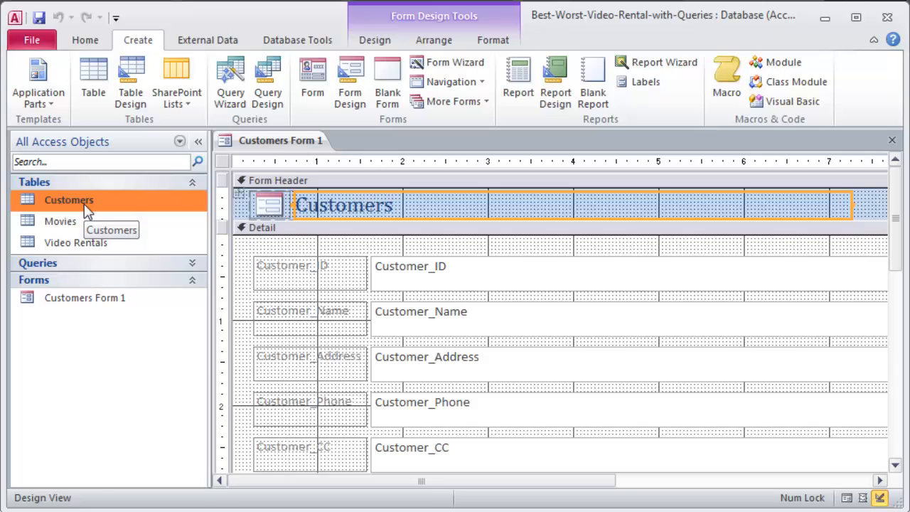